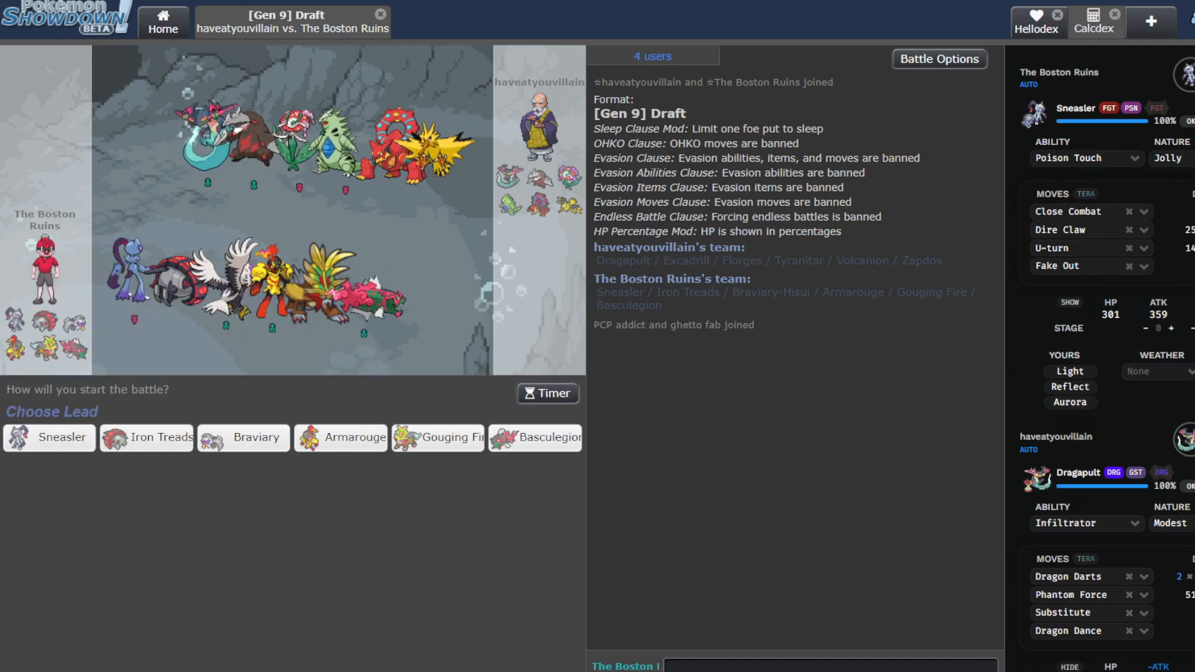
mouse_move(147, 437)
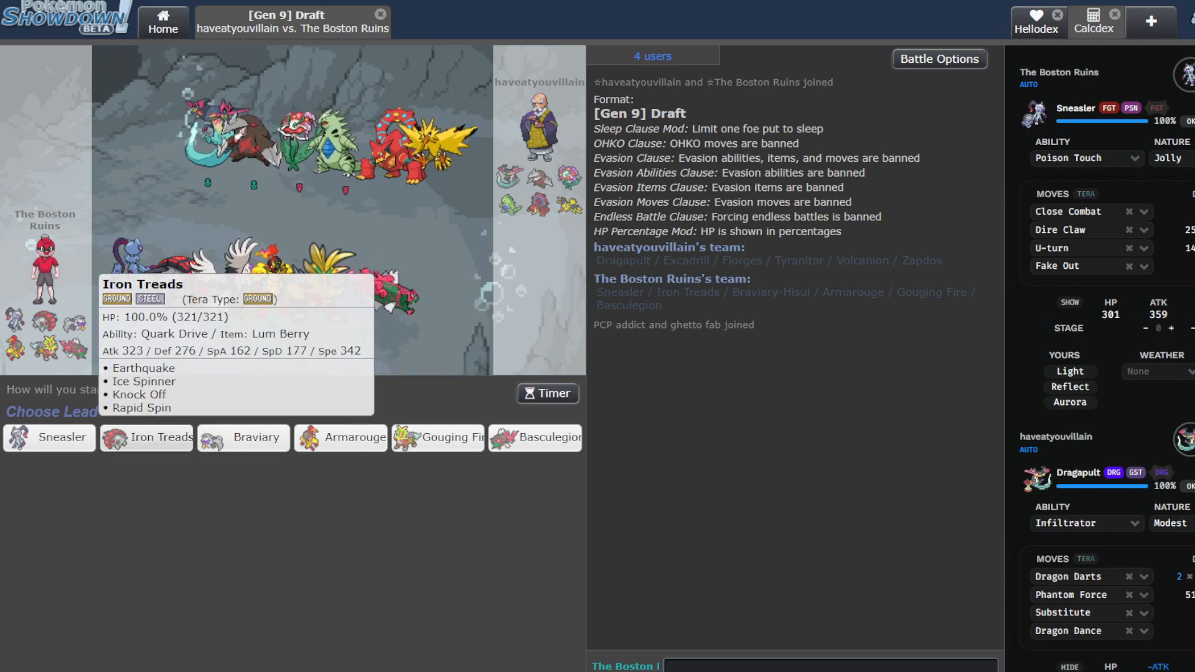
Lead with Iron Treads and use Knock Off to strip Dragapult's Heavy-Duty Boots.
left_click(147, 437)
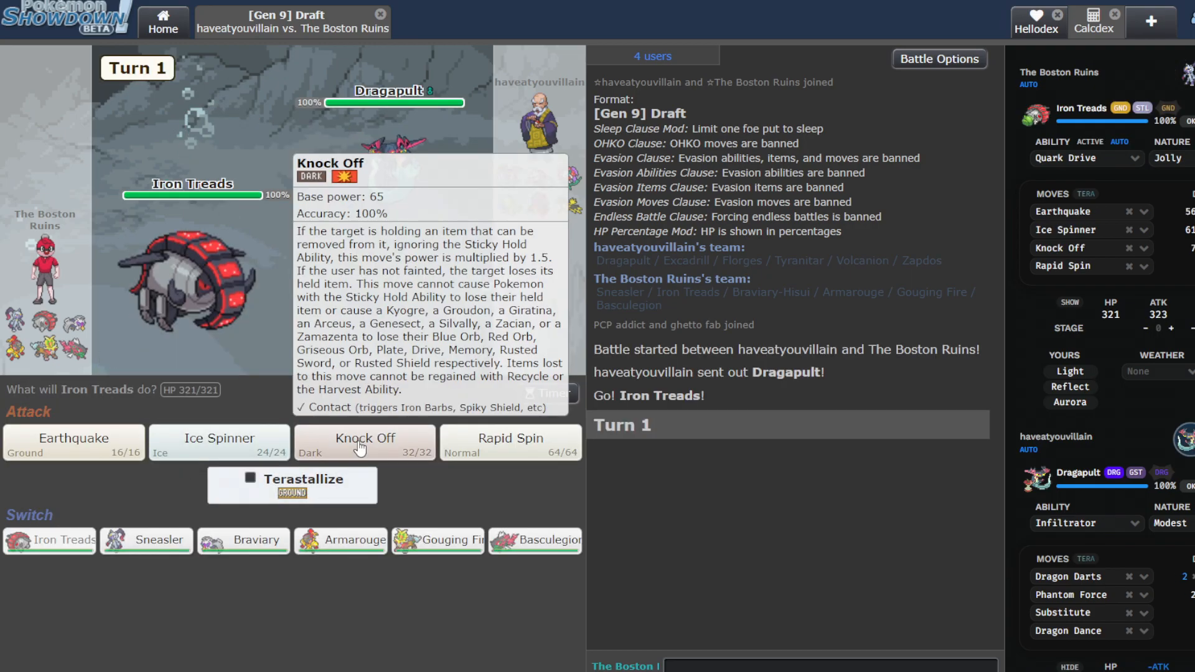
left_click(365, 443)
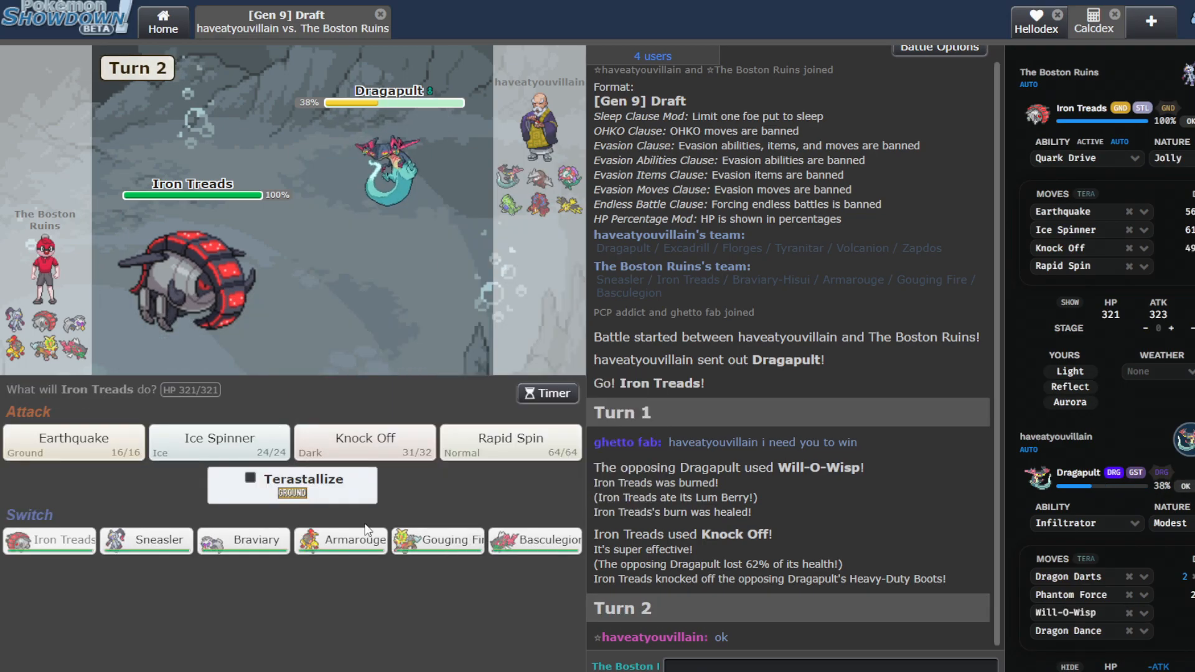
mouse_move(219, 442)
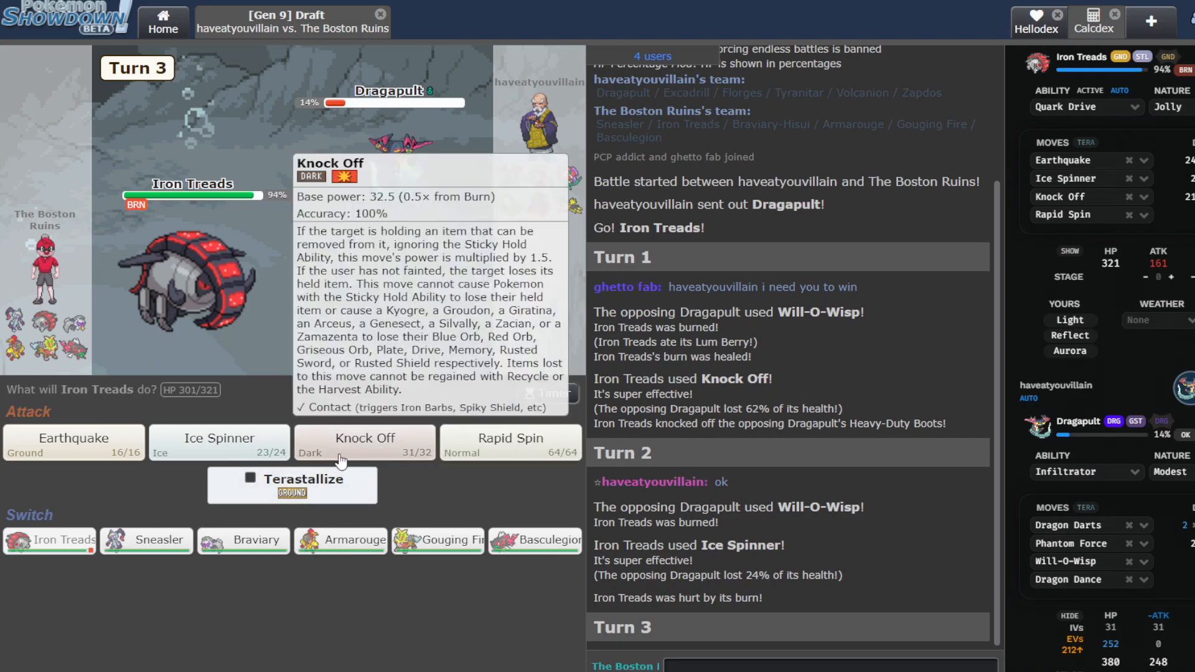
Use Knock Off on incoming Zapdos and post "hes not" in the battle chat.
left_click(365, 442)
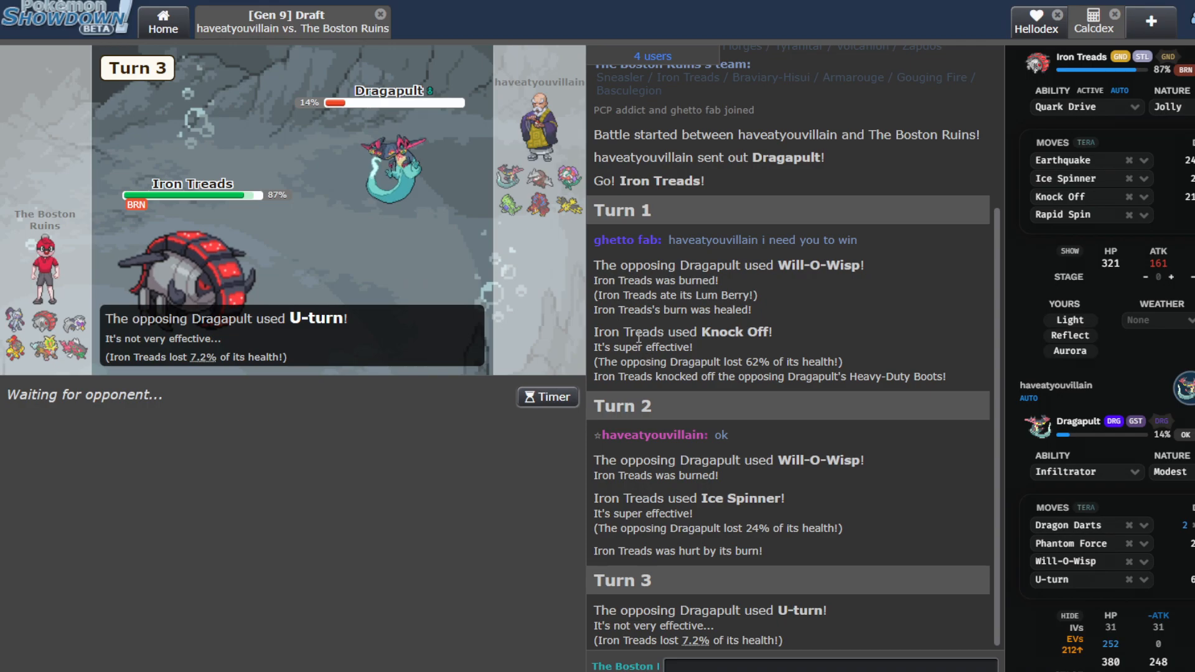
mouse_move(556, 185)
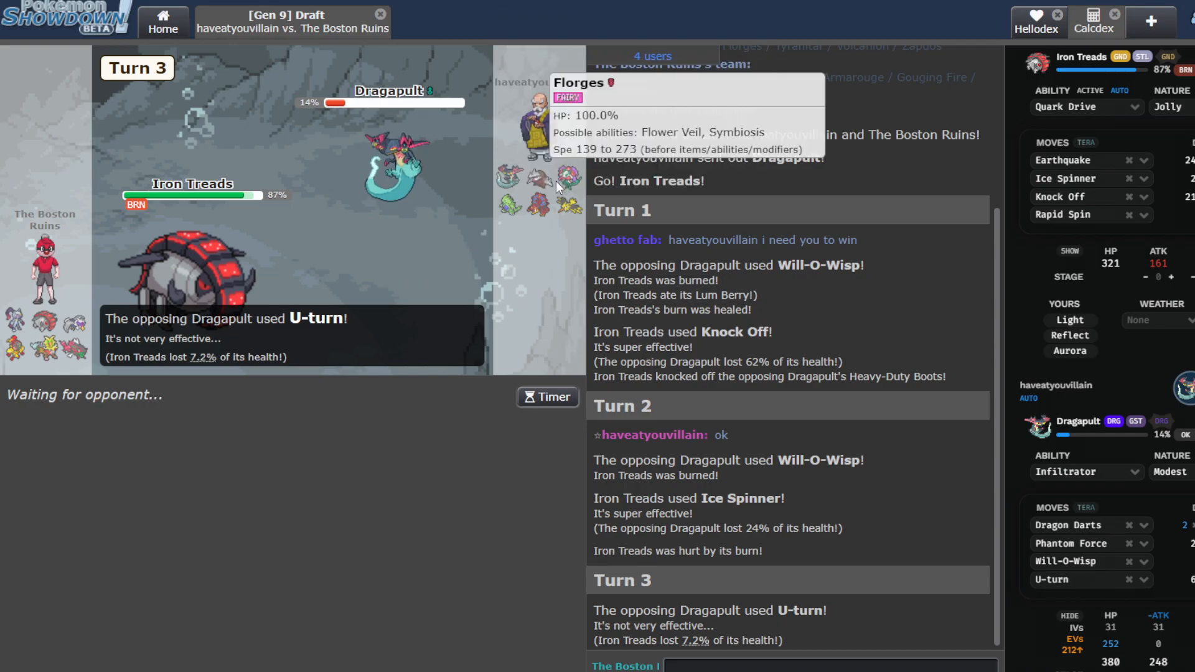
mouse_move(774, 308)
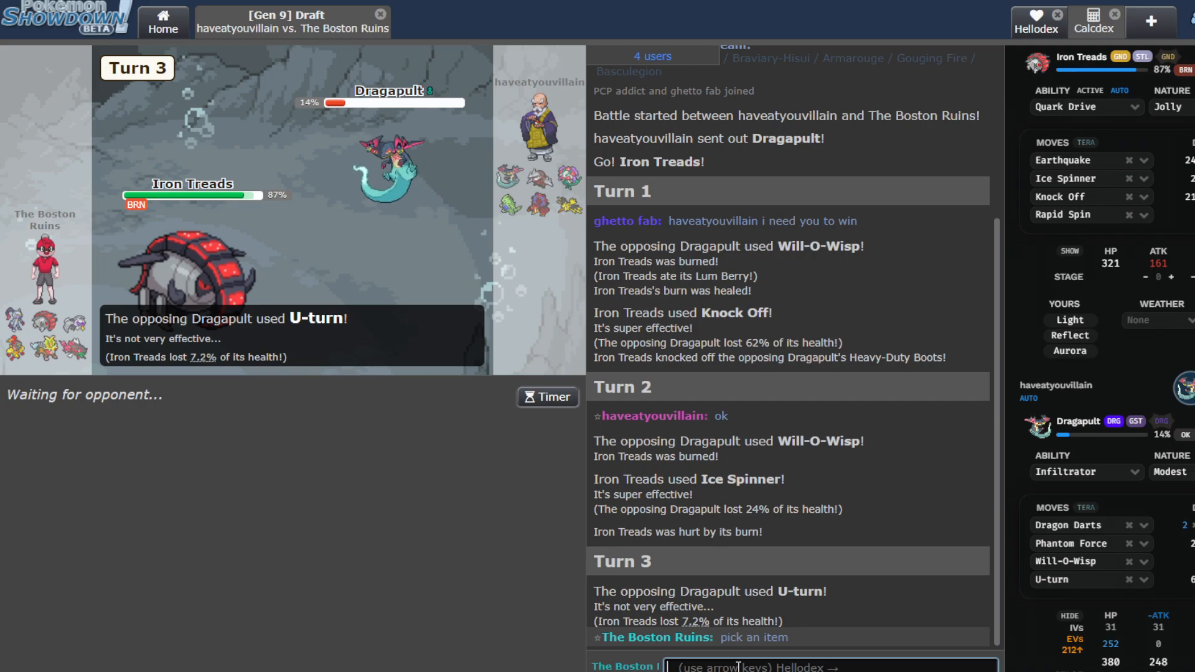
scroll("down", 3)
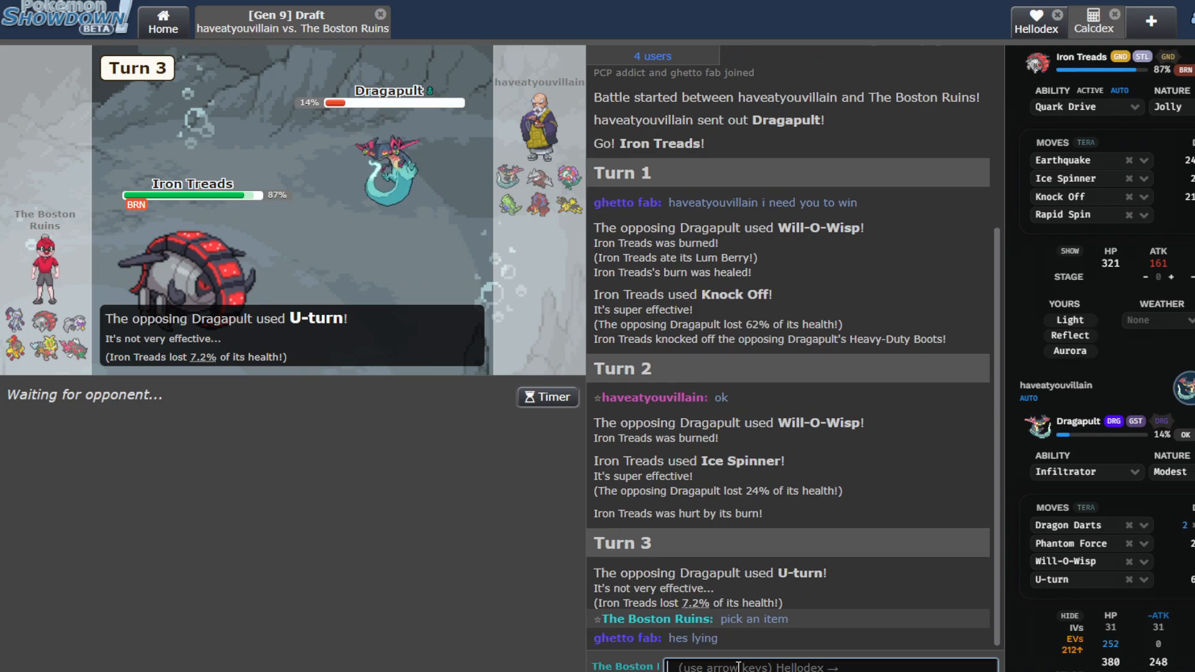
type("he")
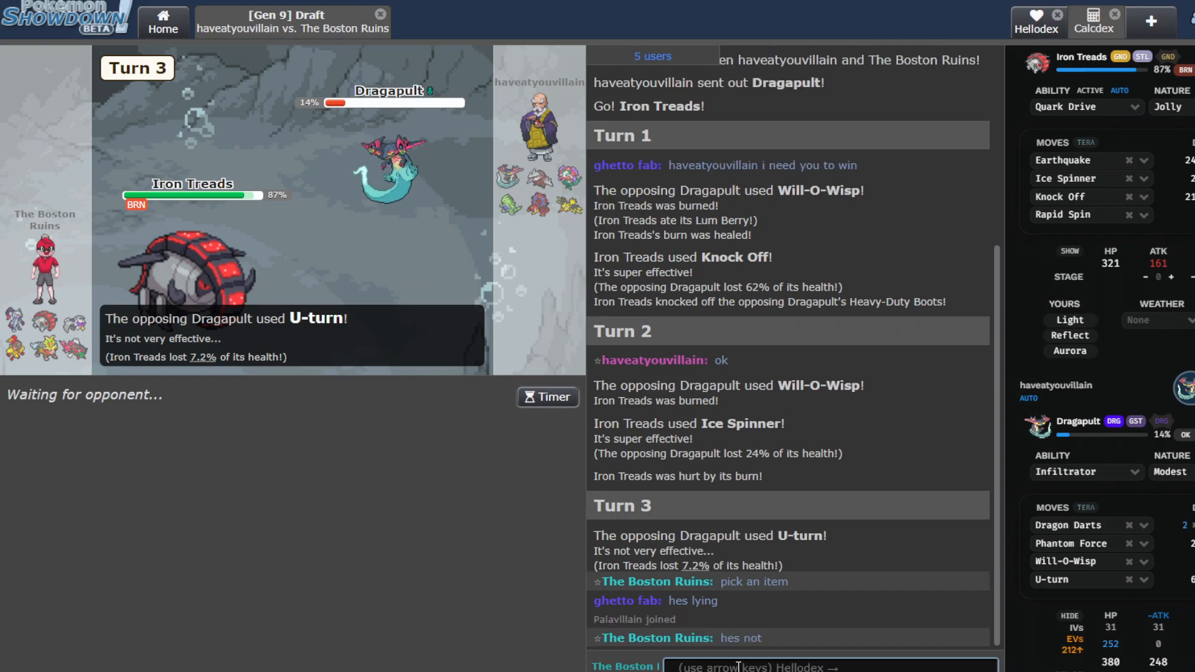
scroll("down", 3)
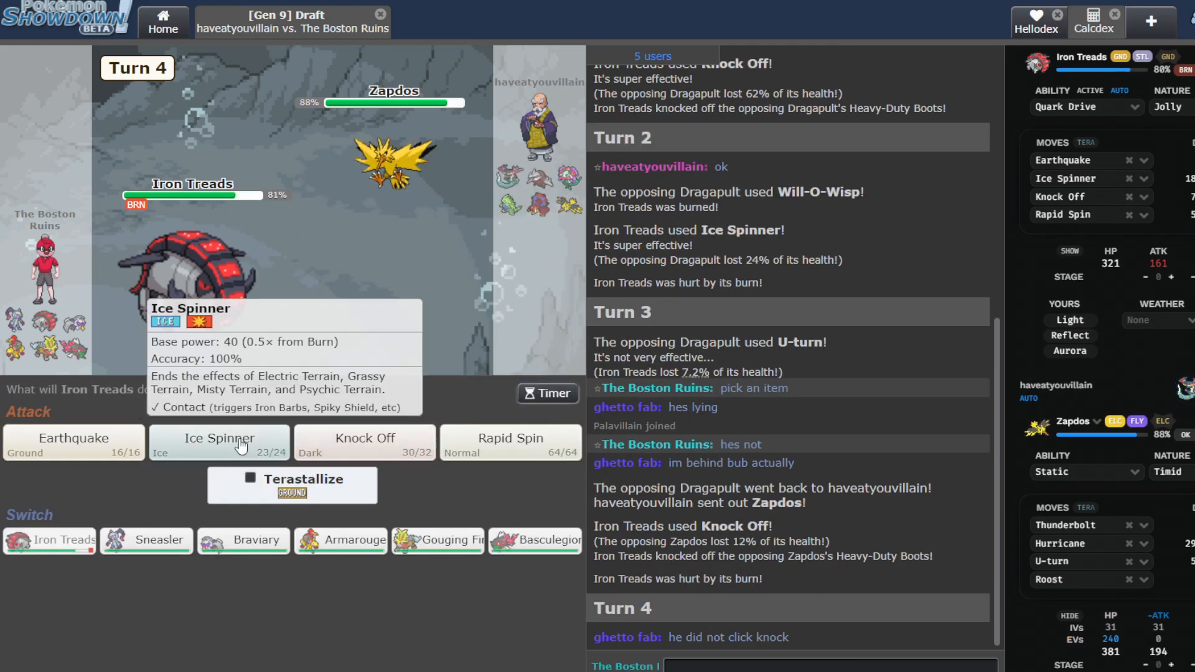
Attack Zapdos with Ice Spinner, leaving Iron Treads fainted to Heat Wave and burn.
left_click(218, 442)
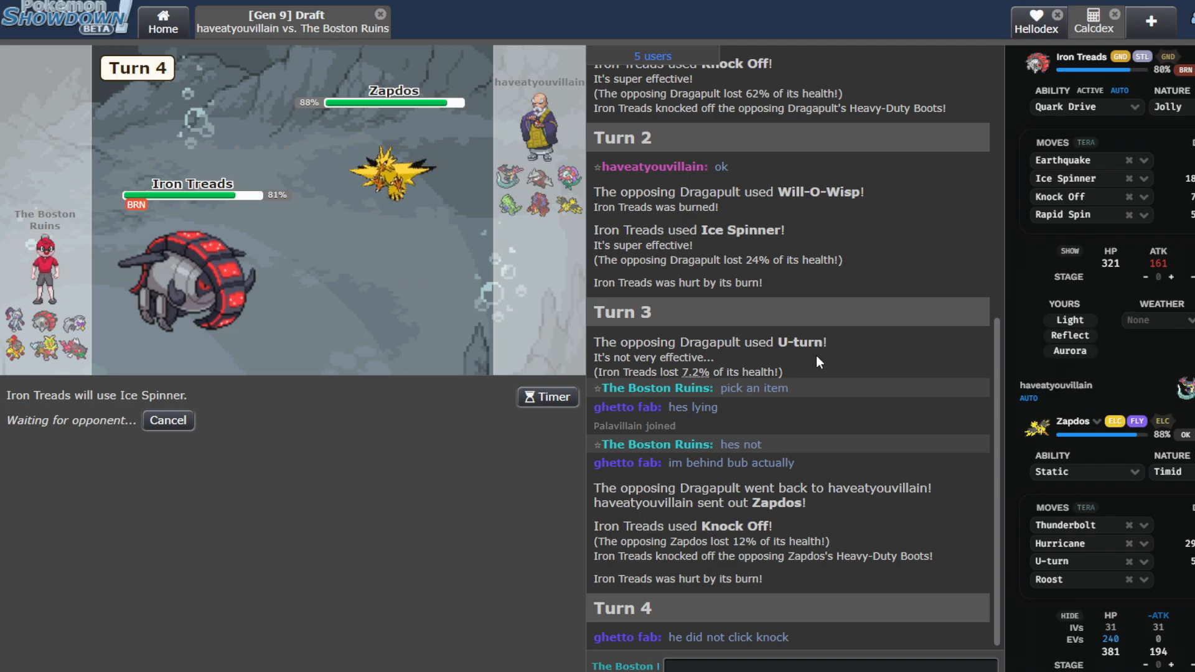
scroll("down", 3)
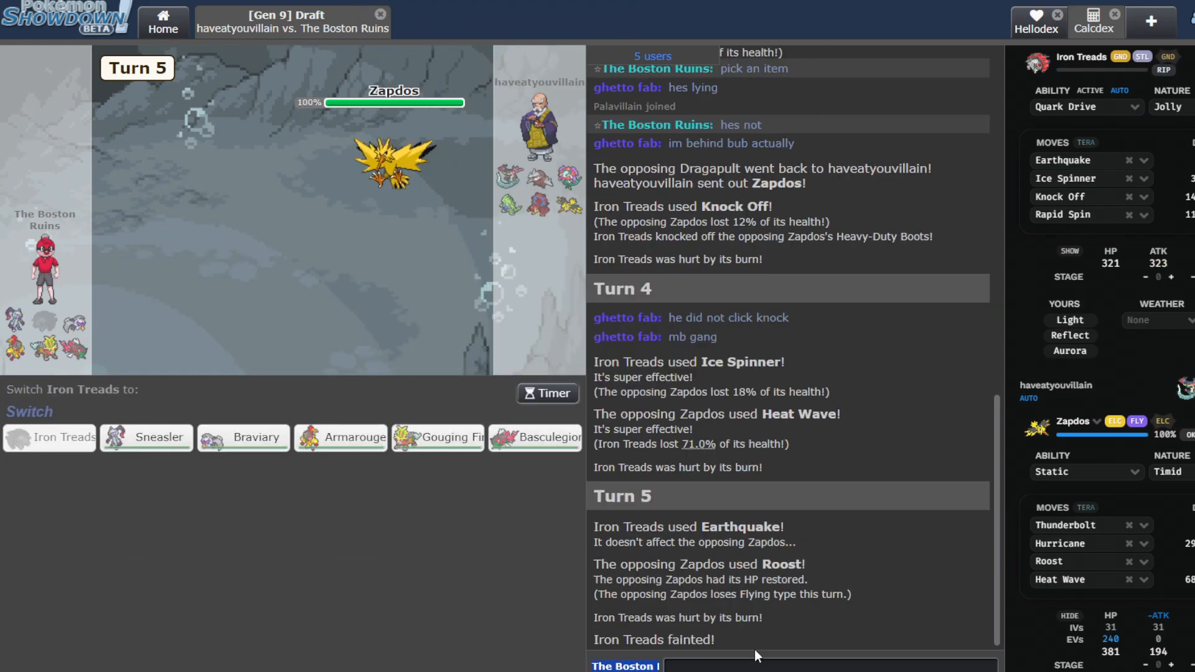
Chat "wait a" and "that winterbub", then send out Armarouge for fainted Iron Treads.
type("wait a")
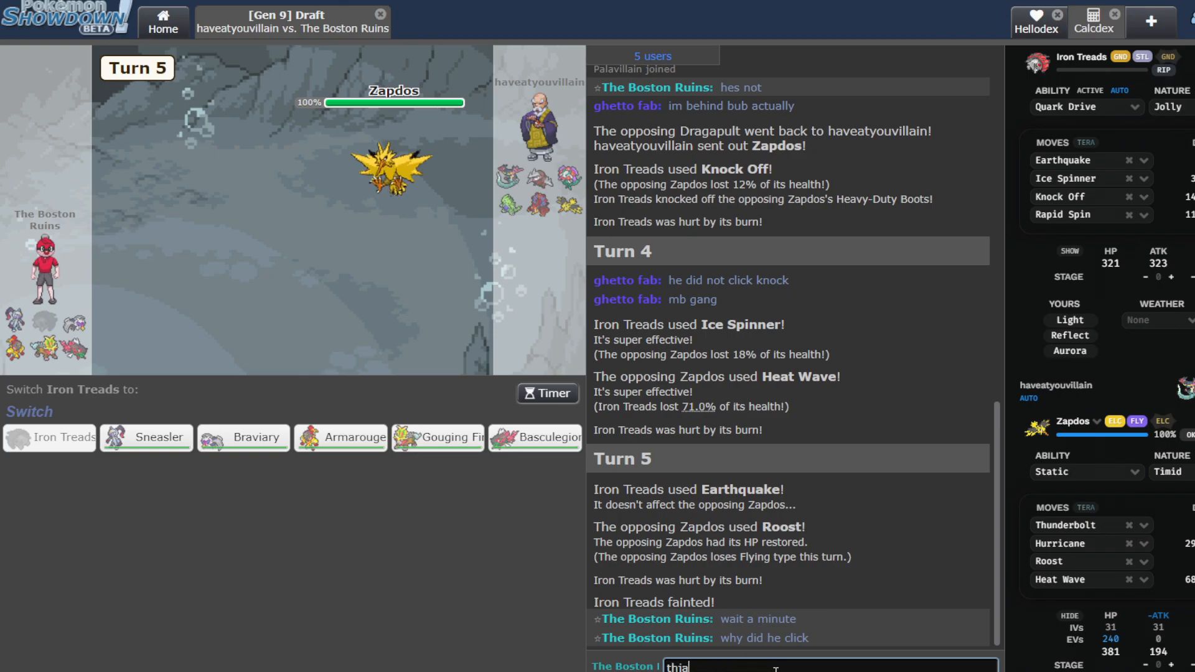
mouse_move(534, 437)
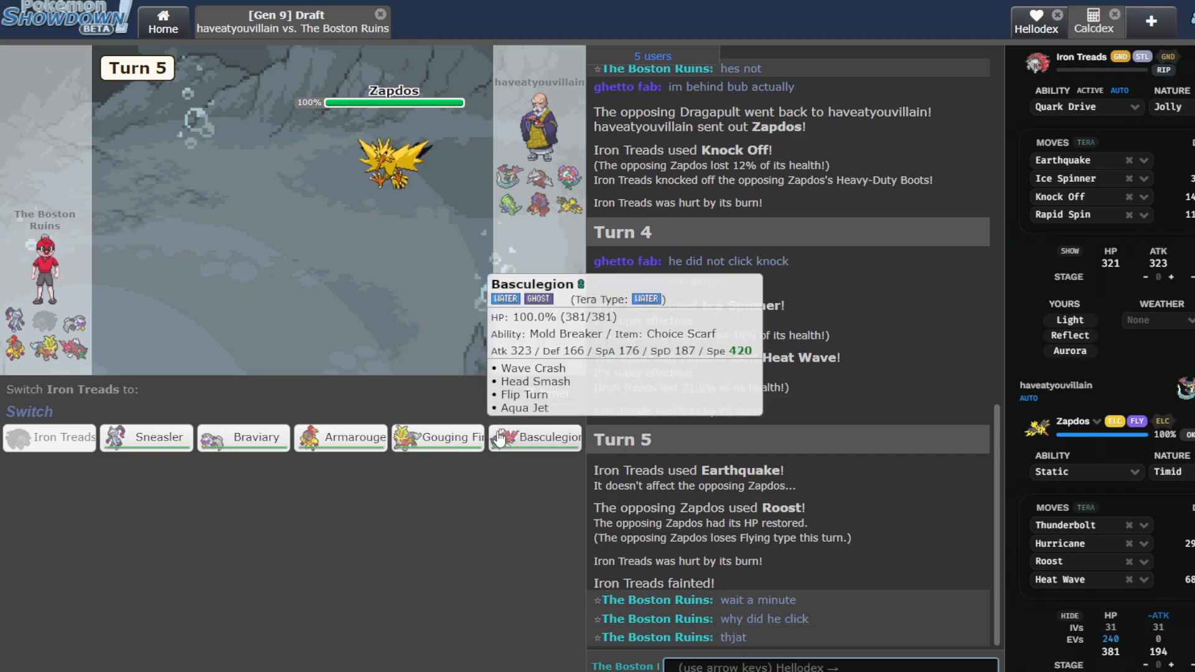
mouse_move(243, 437)
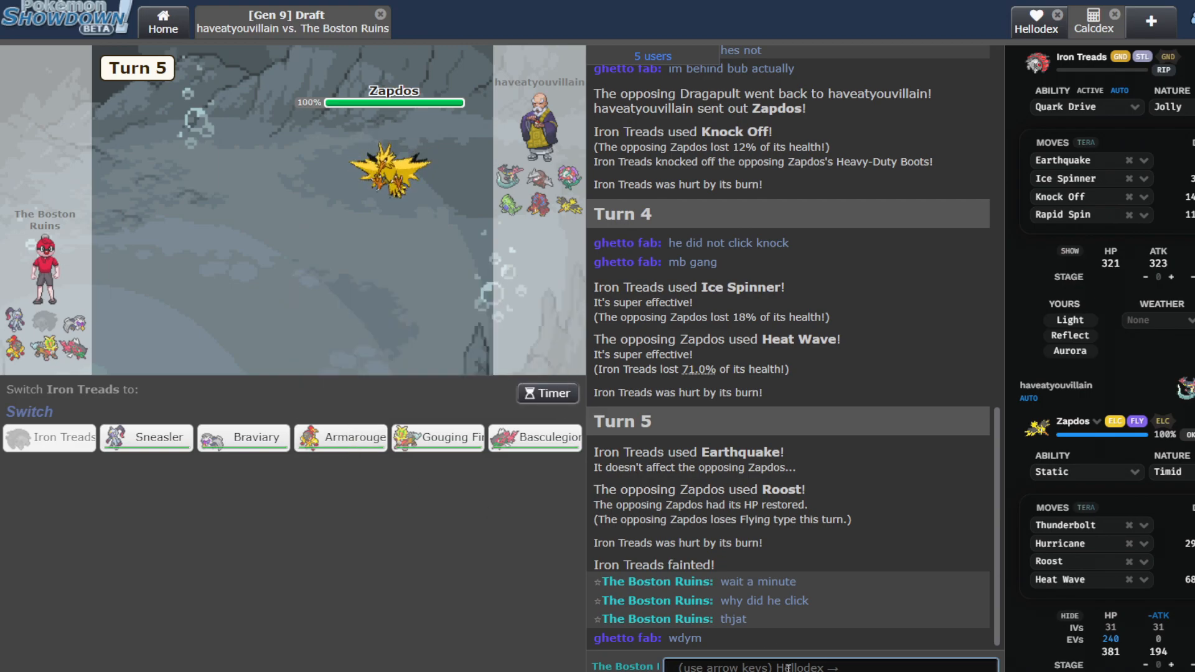
type("that winterbub")
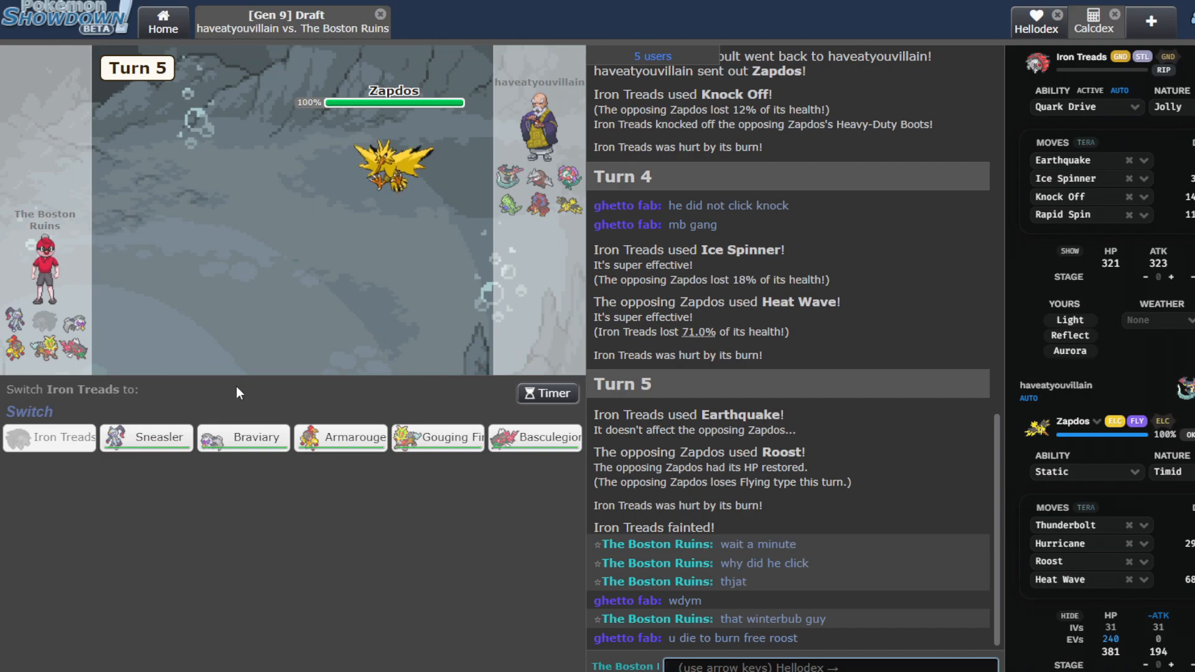
mouse_move(146, 437)
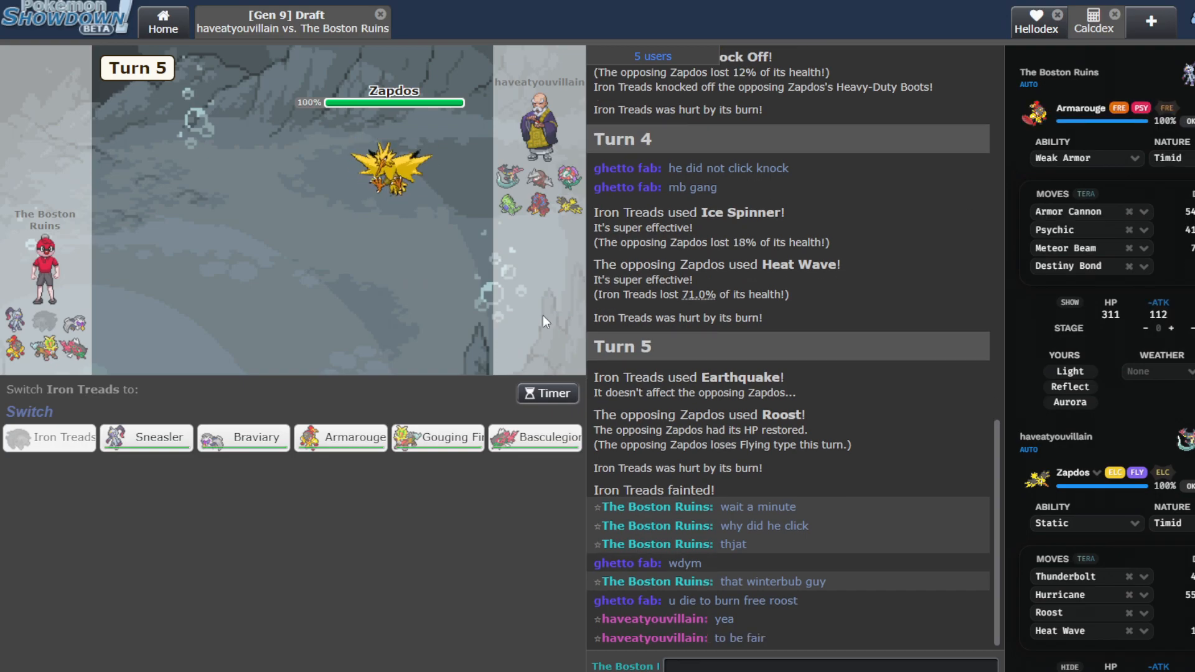
mouse_move(341, 437)
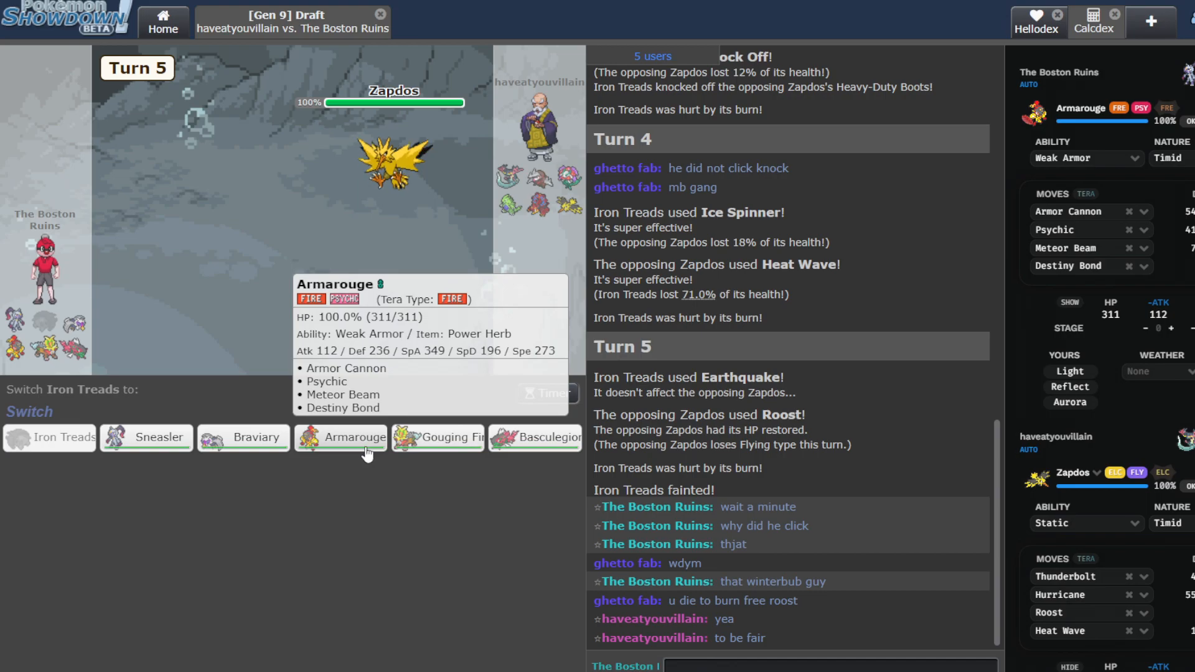
left_click(351, 437)
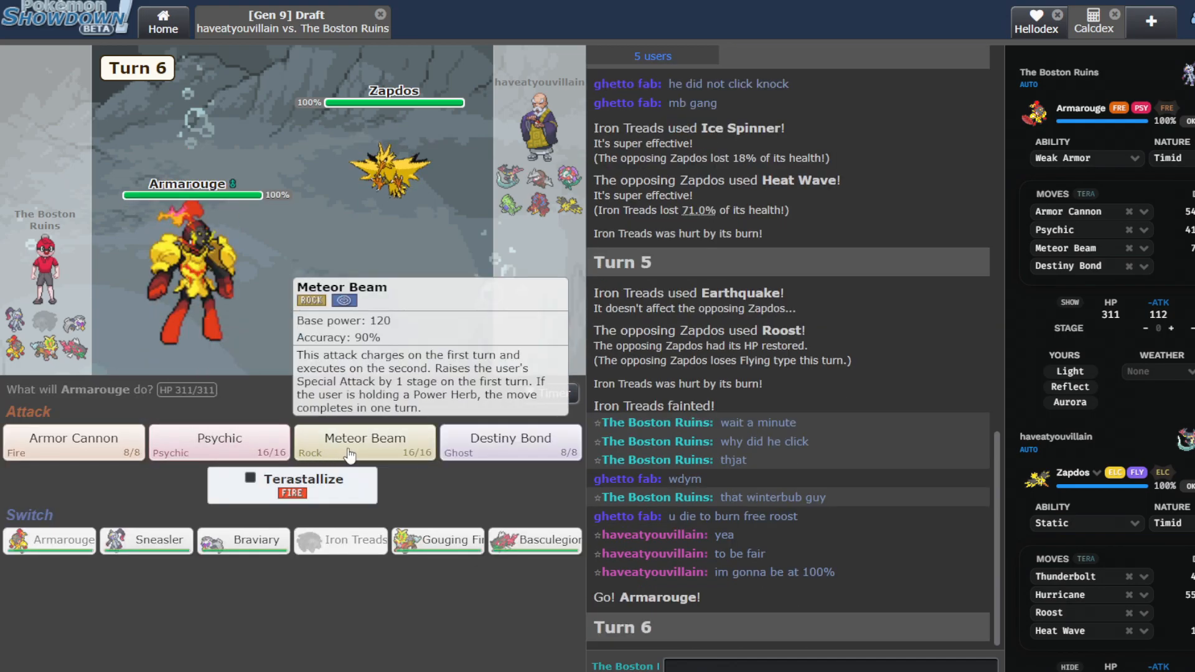
Pick Meteor Beam for Armarouge, take it back, and lock in Armor Cannon instead.
left_click(364, 442)
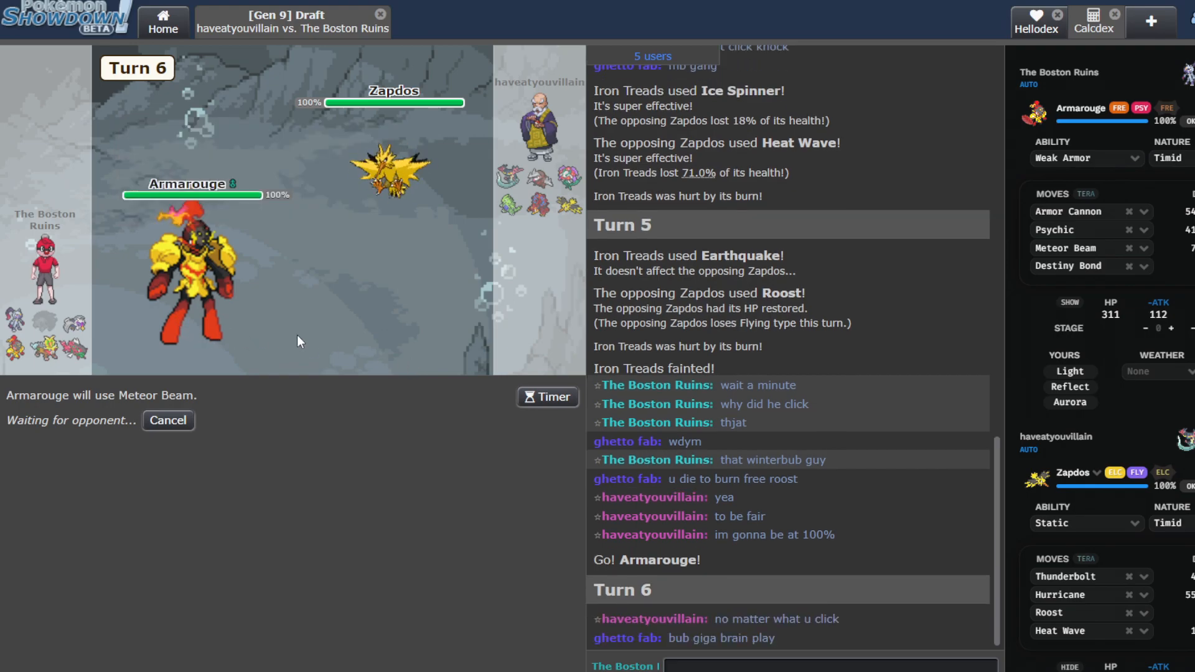
left_click(166, 419)
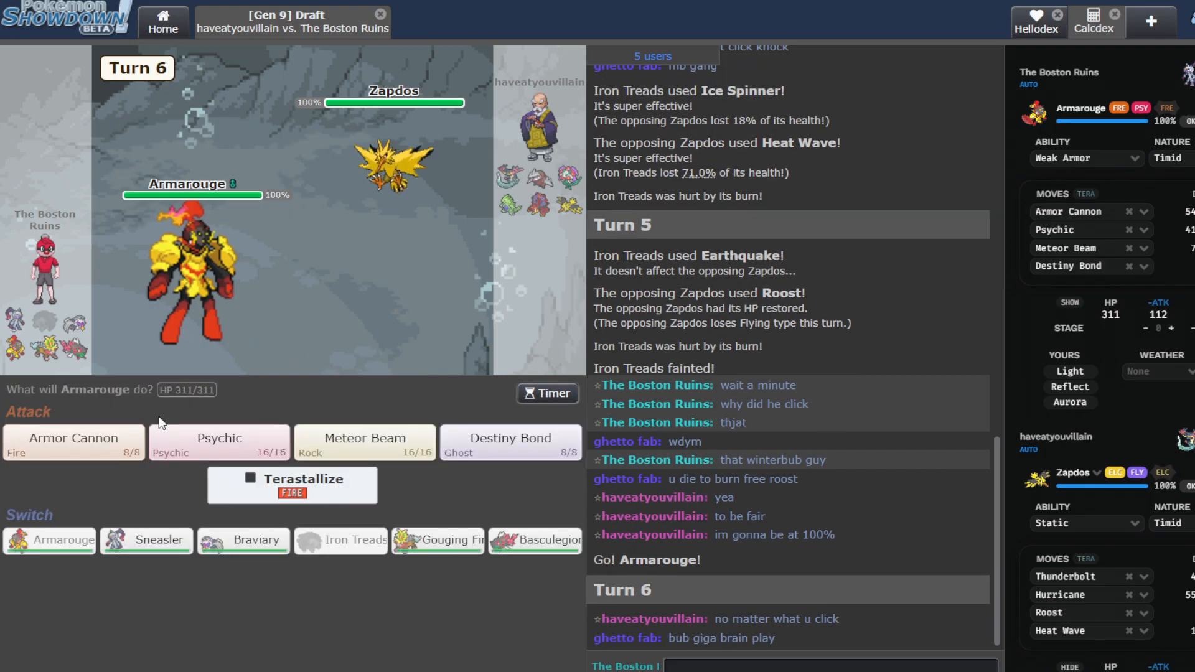
left_click(74, 443)
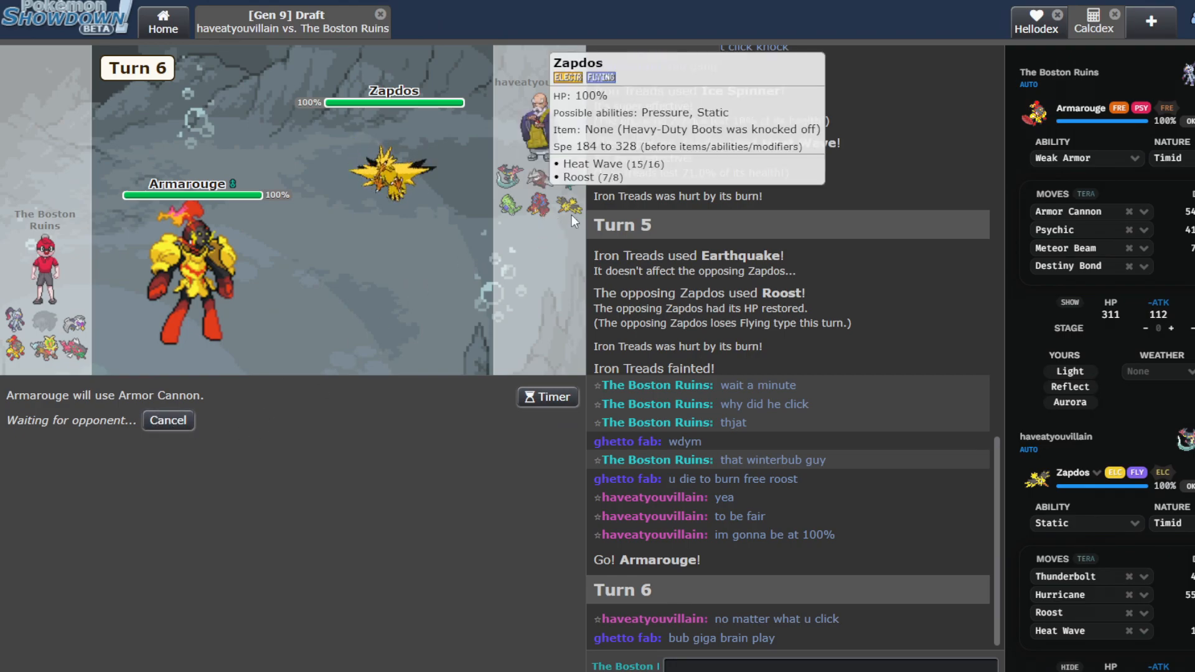
mouse_move(539, 175)
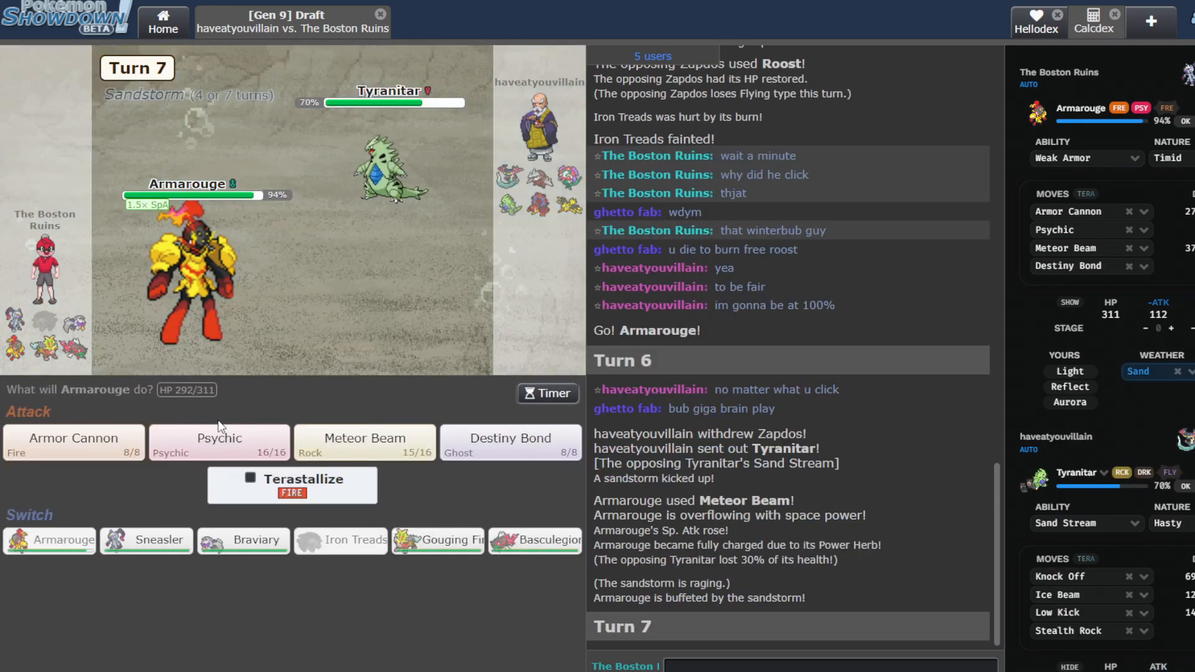
mouse_move(74, 452)
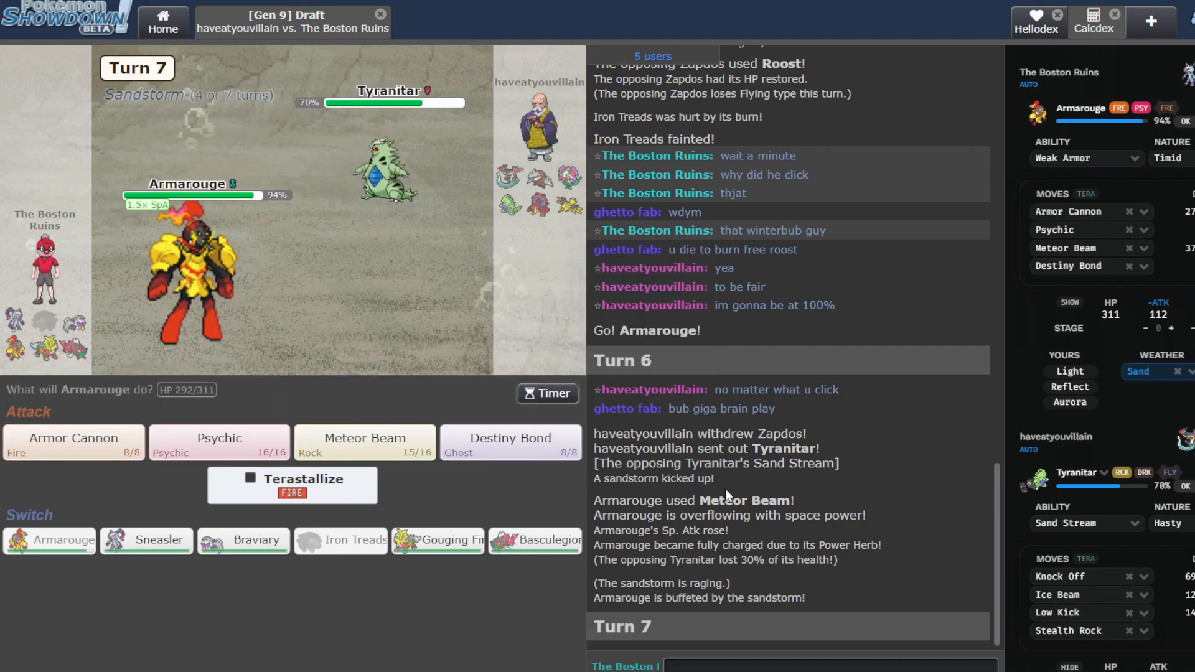
Have Armarouge use Destiny Bond so Tyranitar faints with it, skipping the replay.
left_click(510, 442)
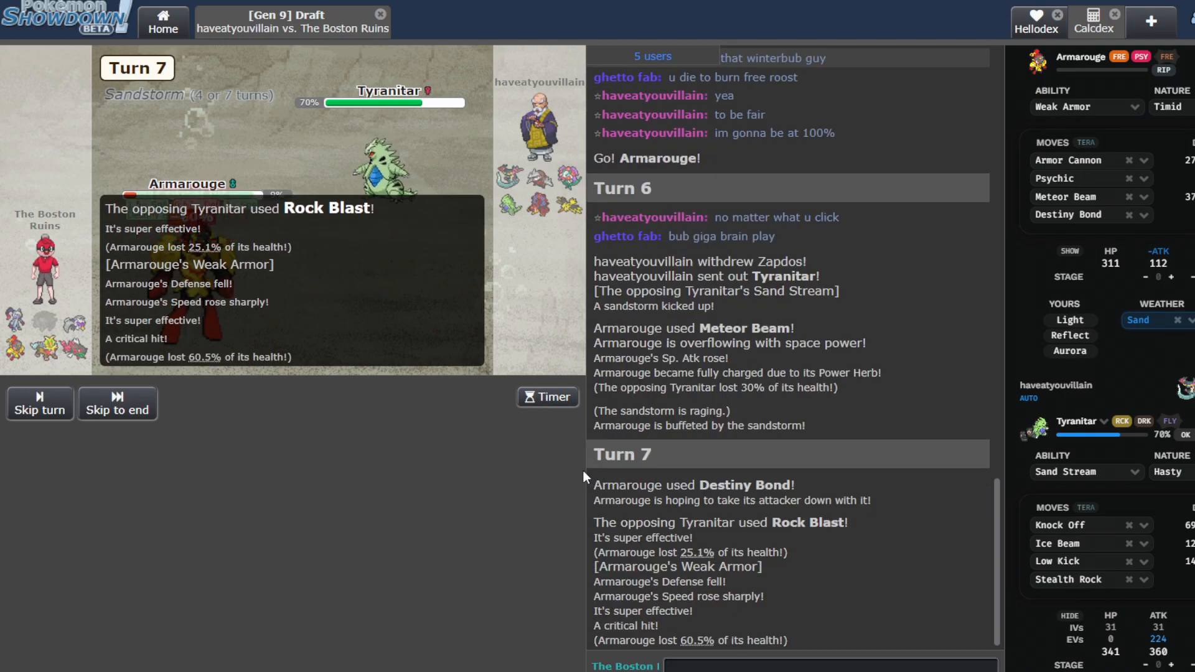
scroll("down", 3)
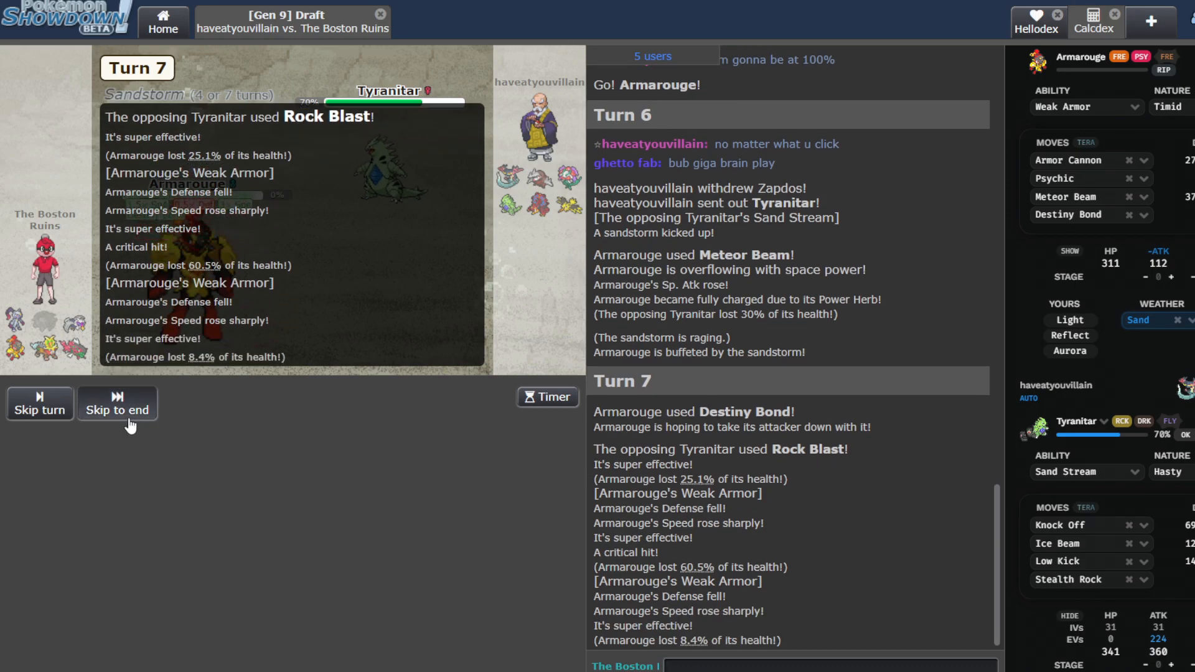
left_click(117, 409)
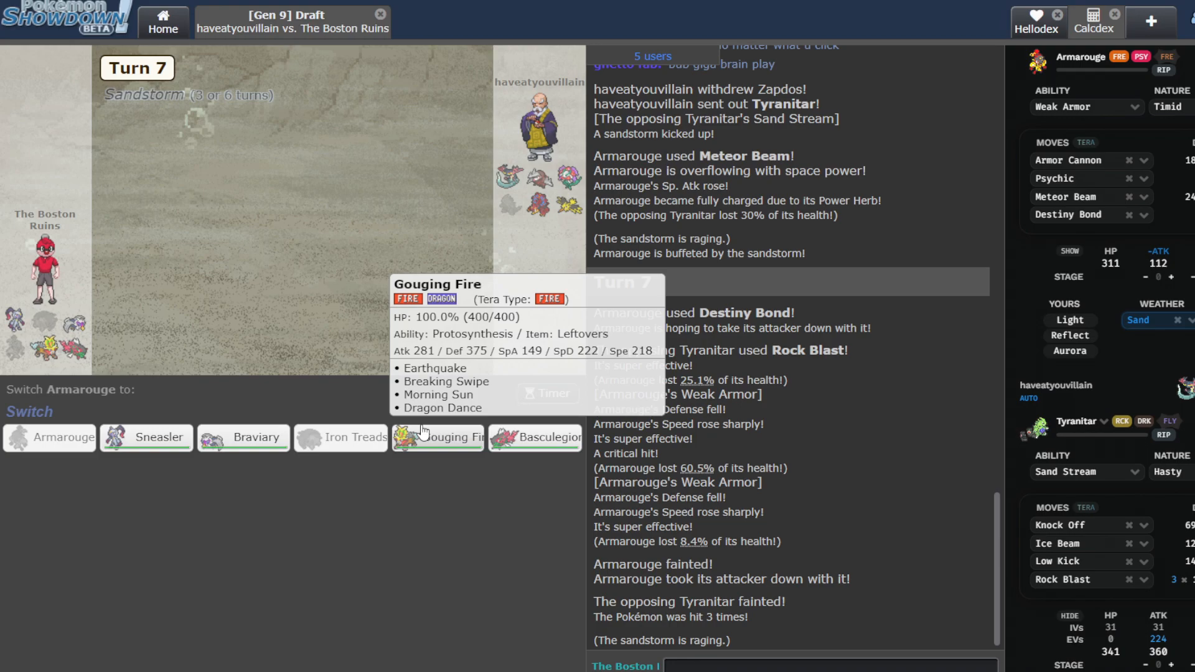
mouse_move(578, 215)
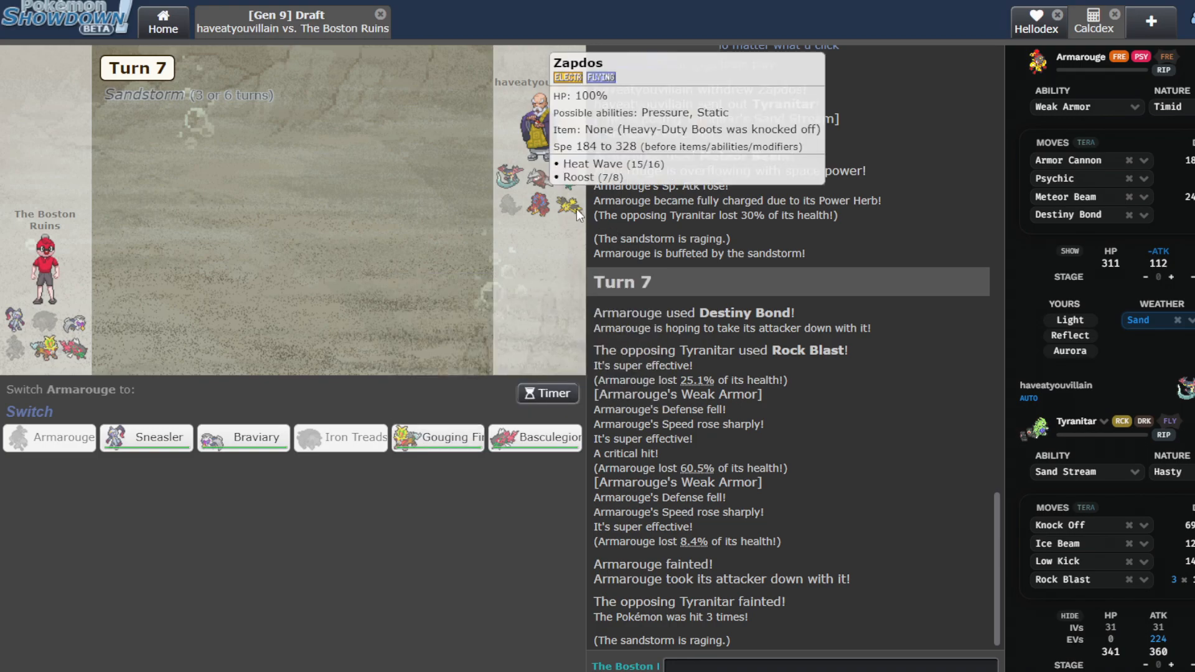
mouse_move(534, 436)
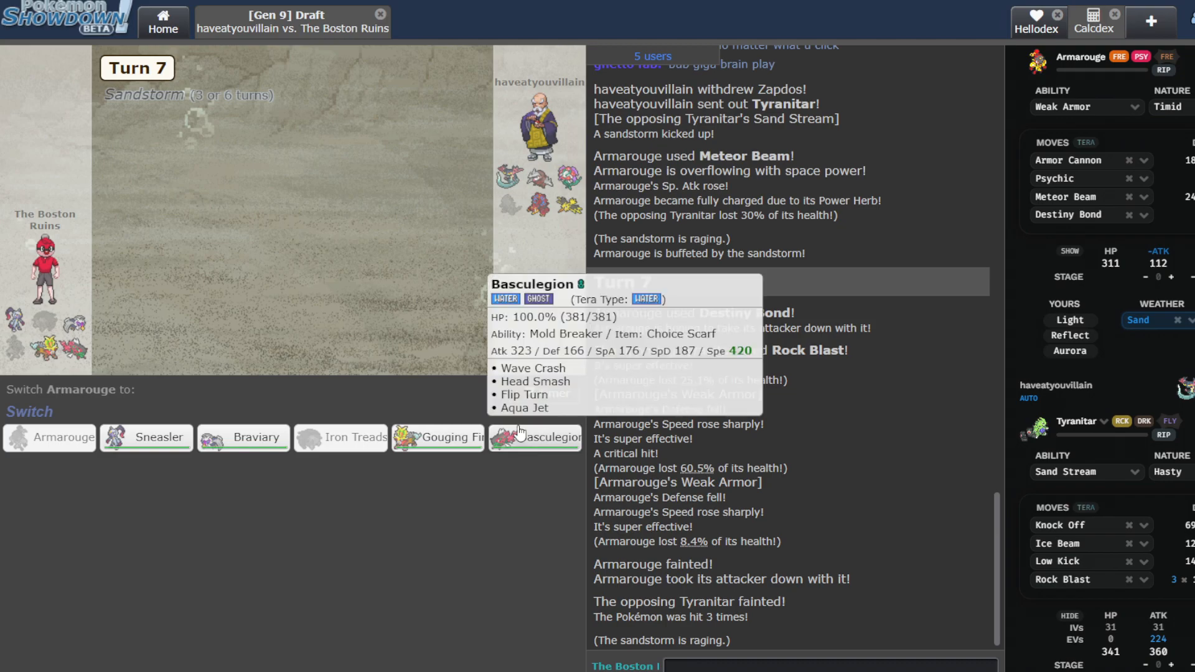
Send in Basculegion, KO Dragapult with Flip Turn into Braviary, then view saved teams.
left_click(534, 437)
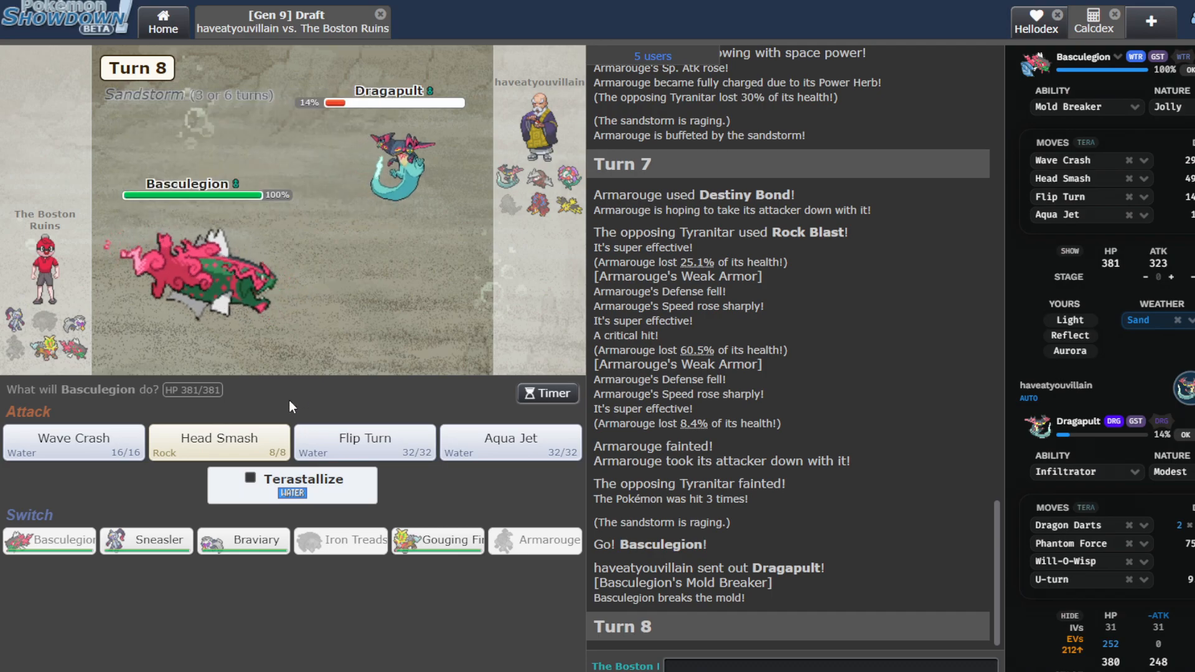
mouse_move(146, 539)
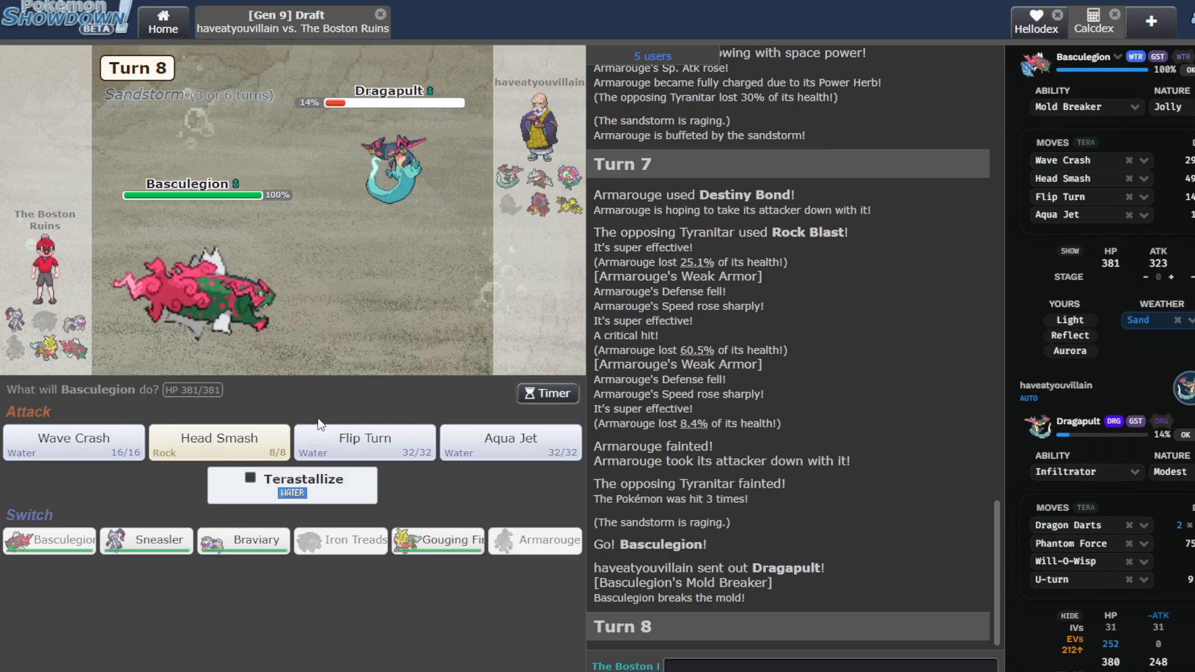
mouse_move(365, 441)
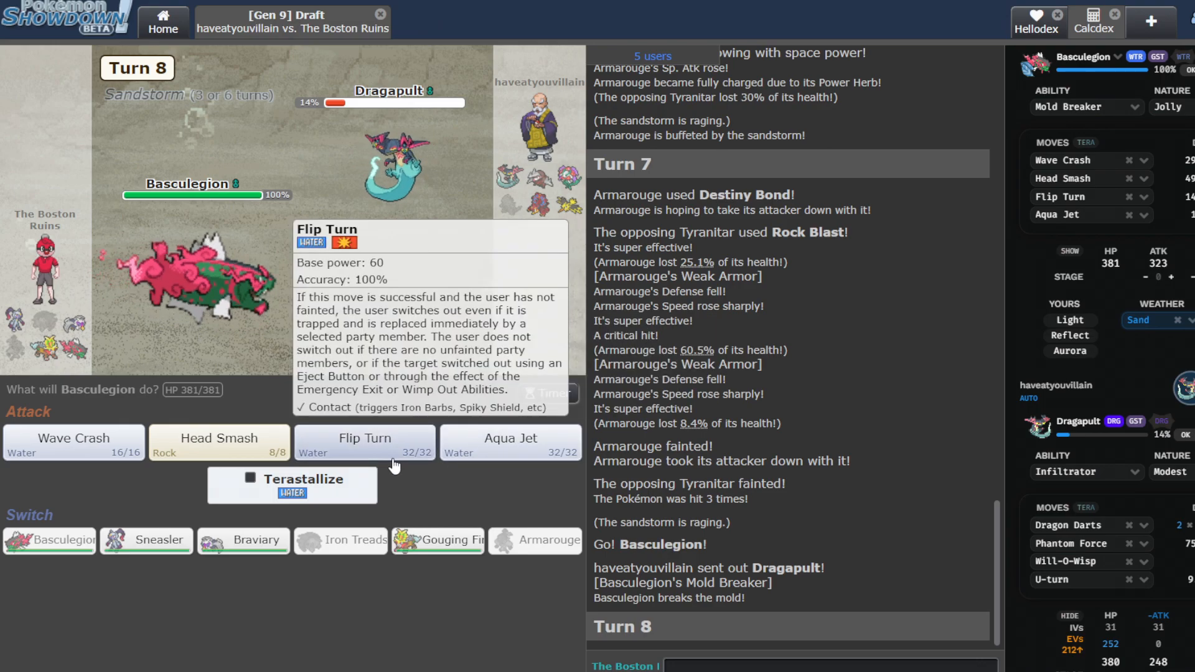
left_click(363, 442)
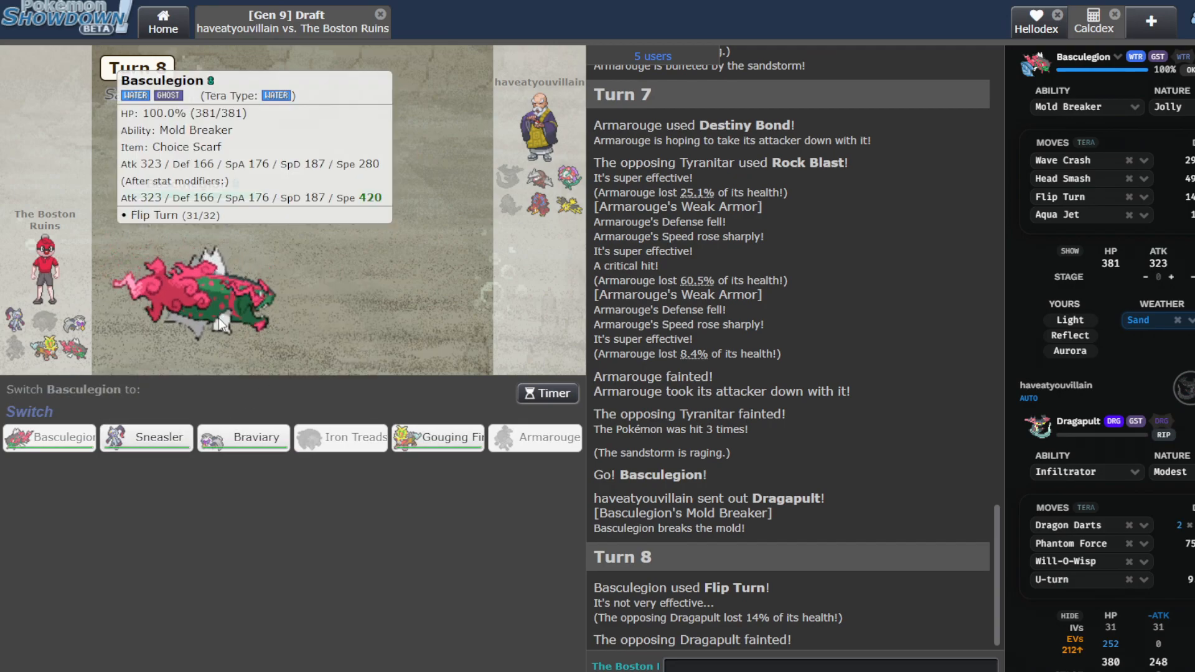
mouse_move(242, 437)
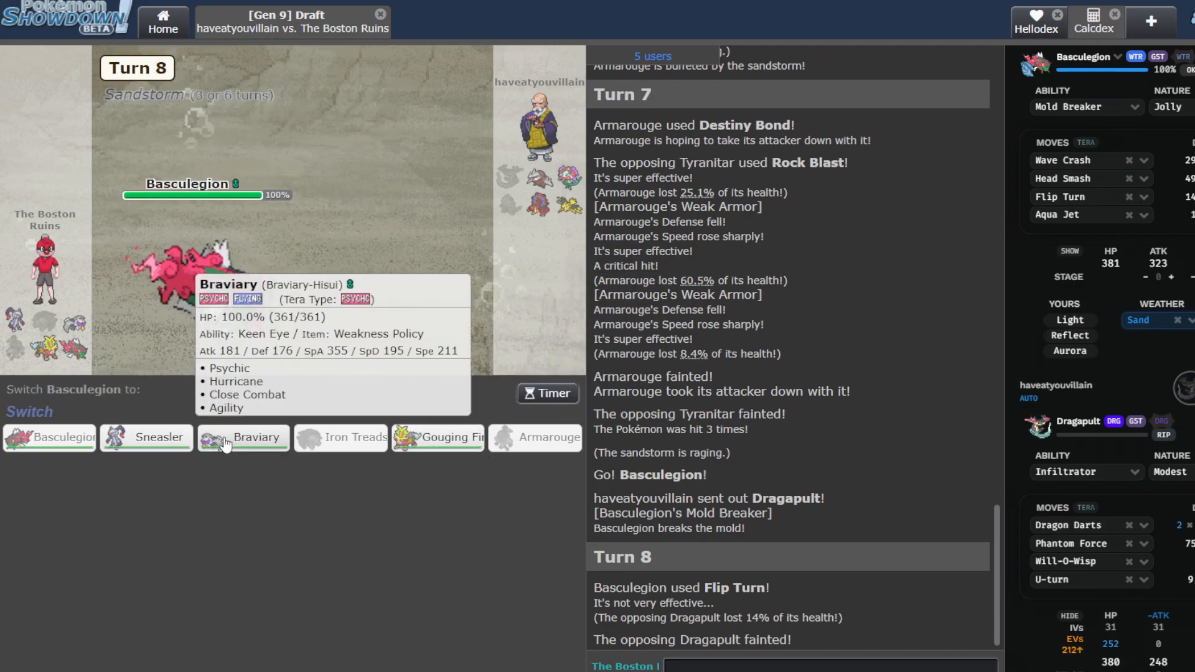
left_click(255, 437)
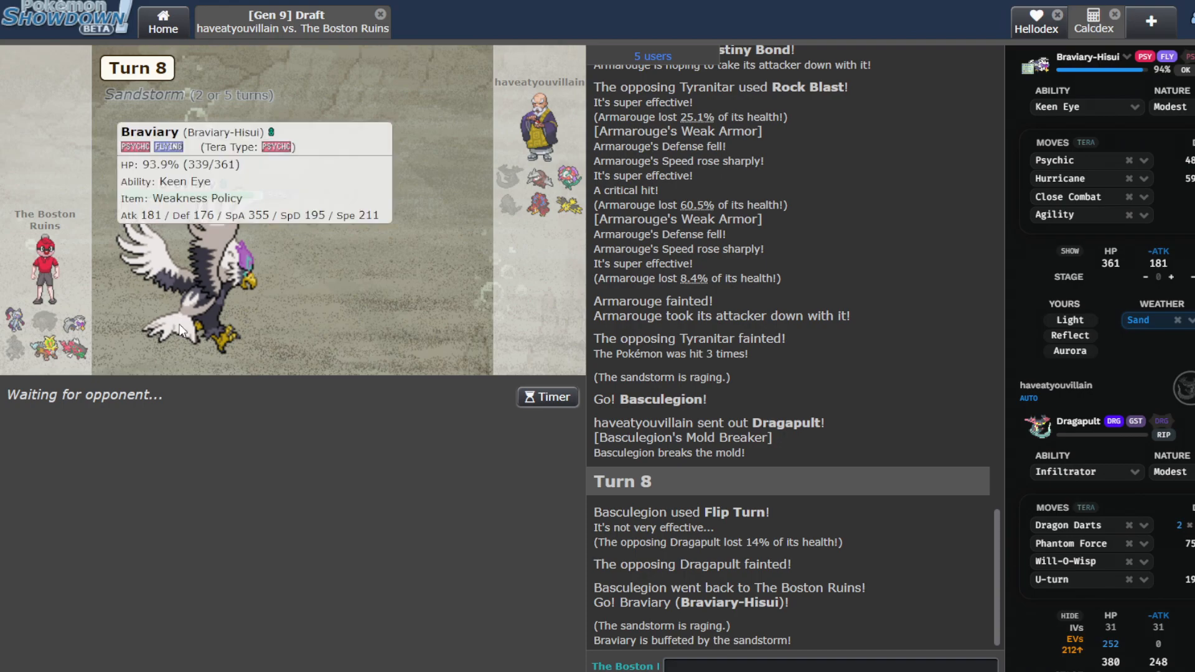
mouse_move(343, 251)
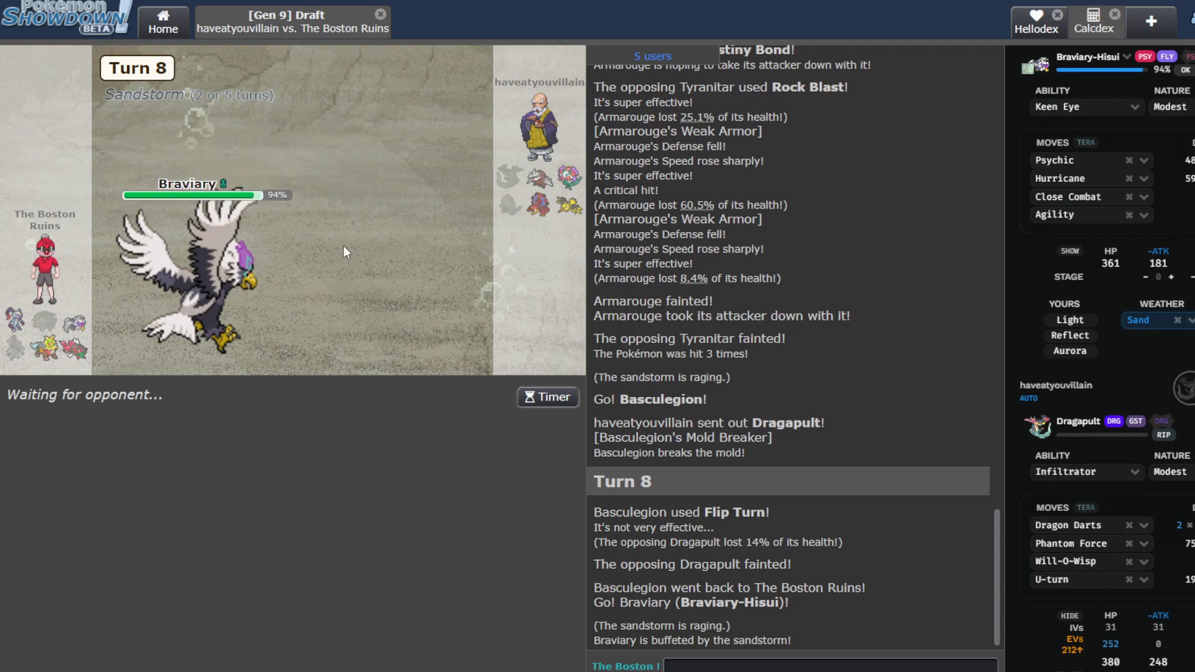
mouse_move(264, 144)
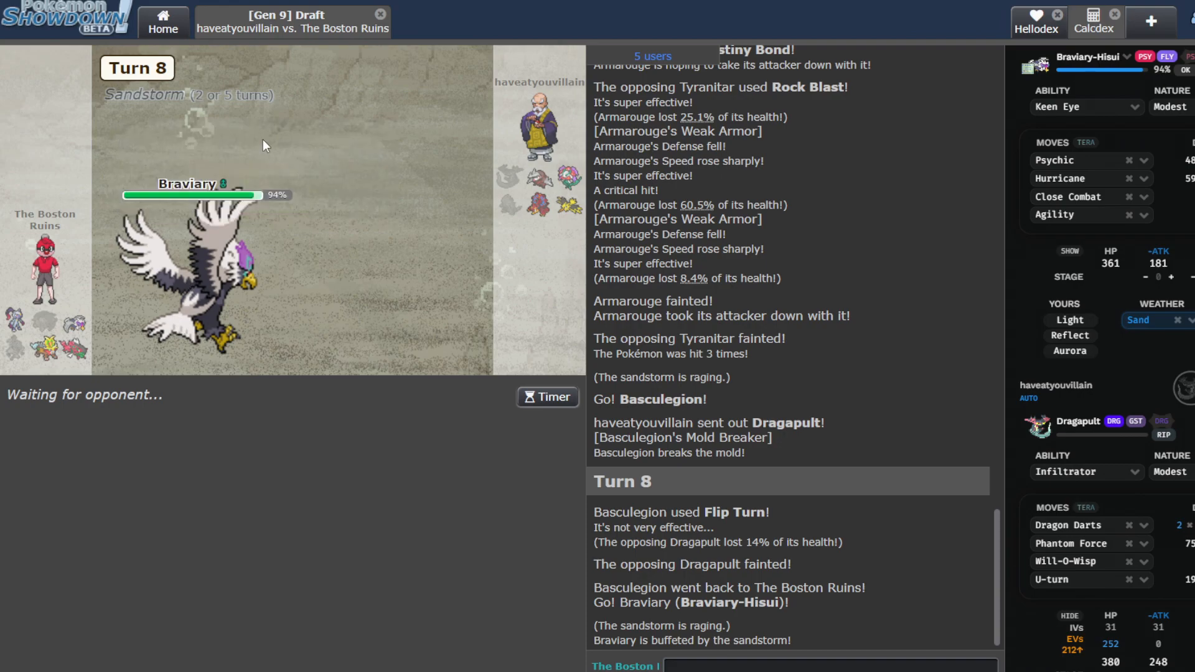
left_click(222, 15)
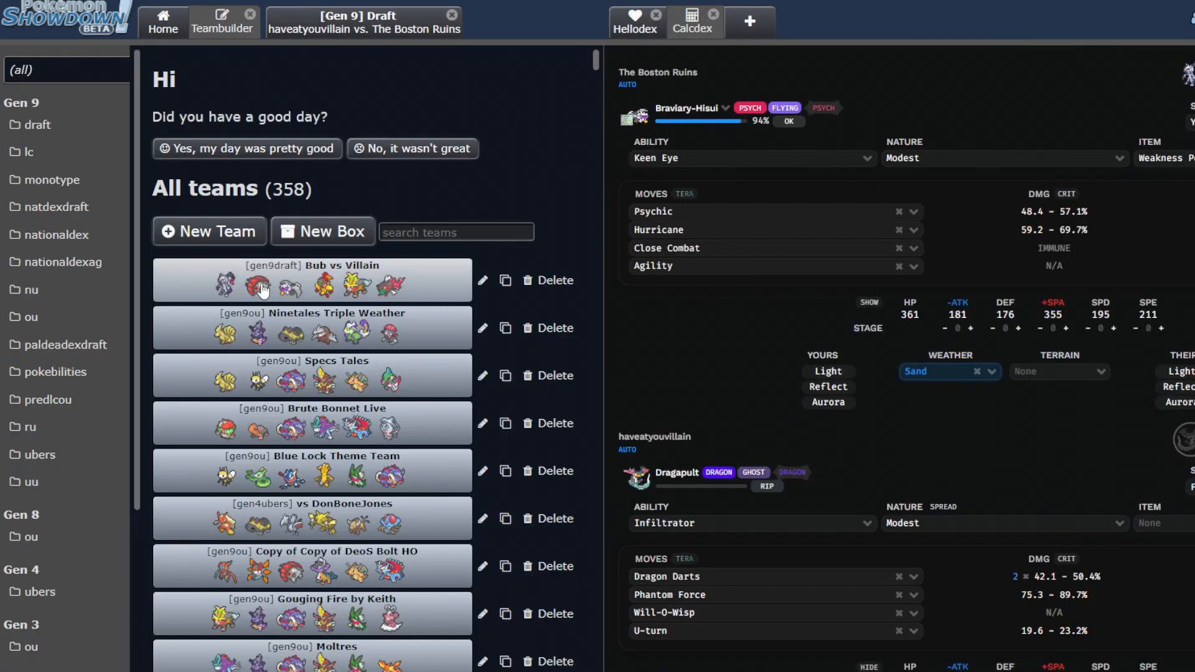
Review Braviary-Hisui's ability in the Bub vs Villain team editor.
left_click(310, 280)
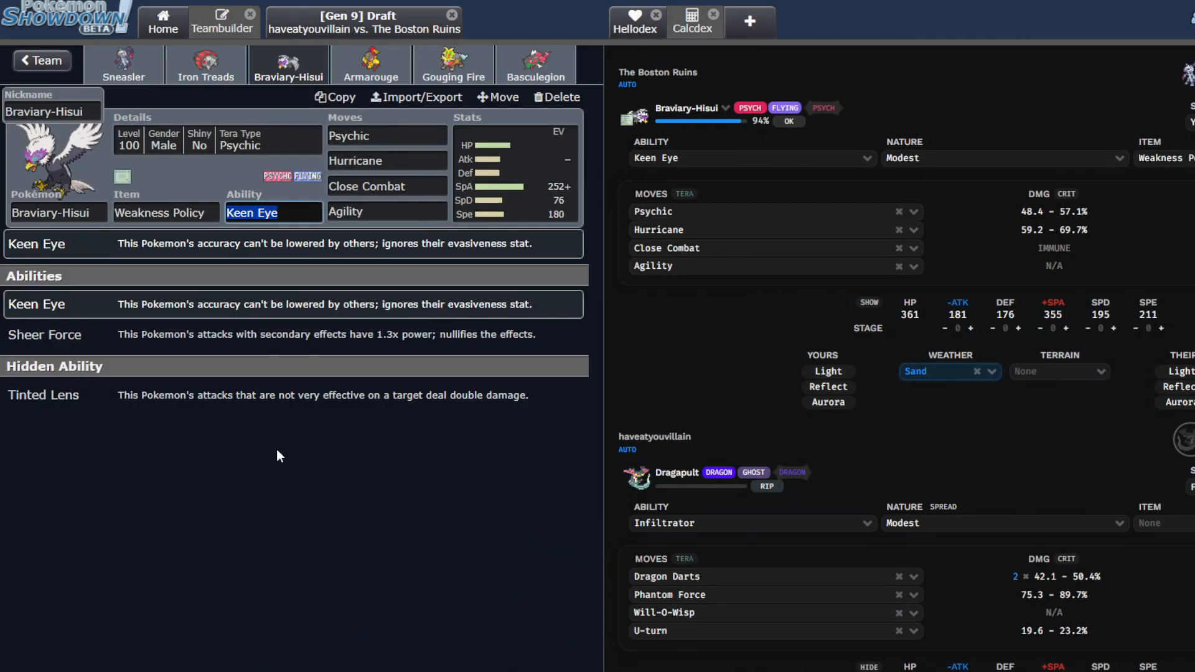
left_click(385, 136)
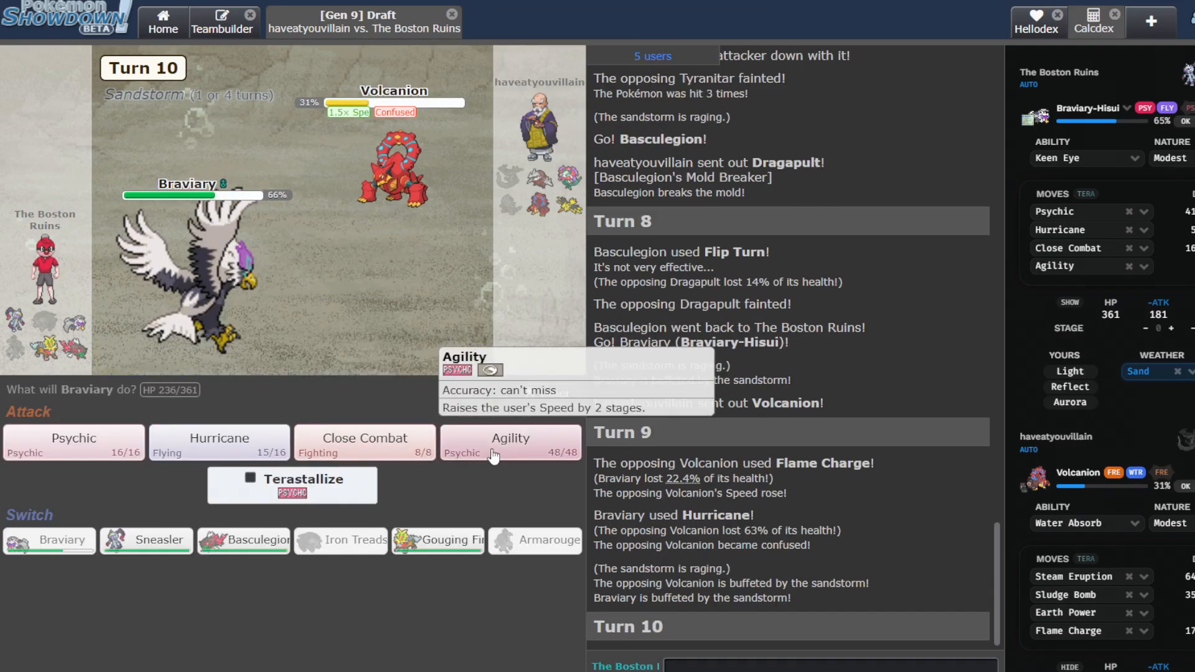
Finish Braviary's turn, send in Sneasler and flinch Florges with Fake Out.
left_click(74, 438)
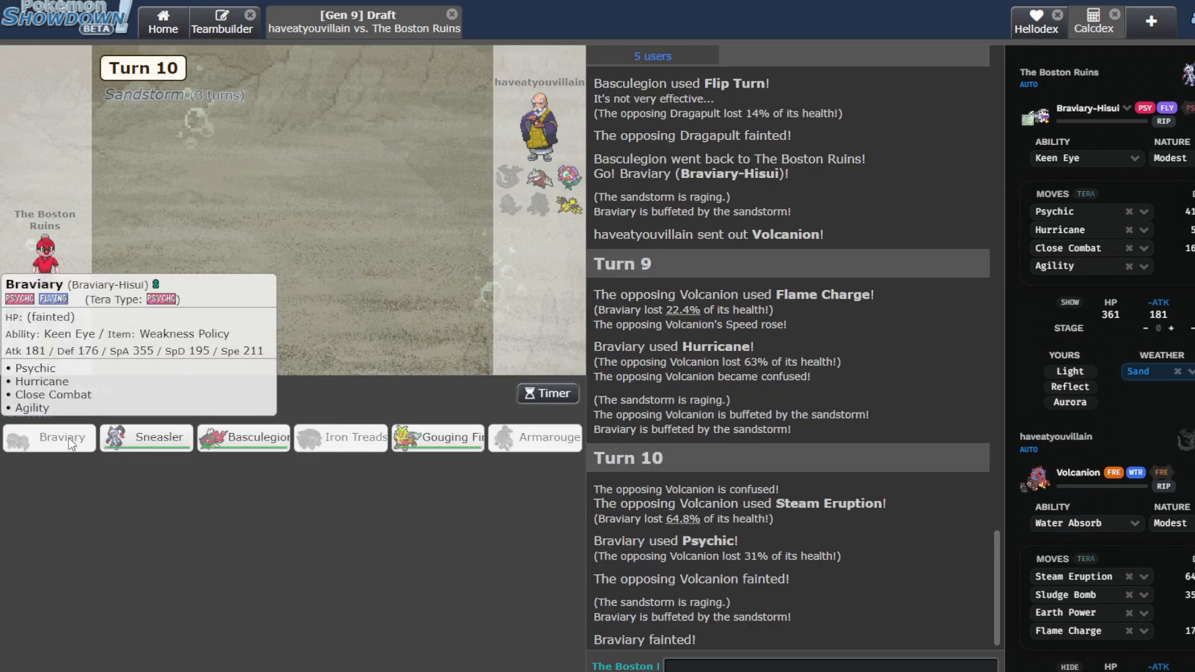
left_click(147, 437)
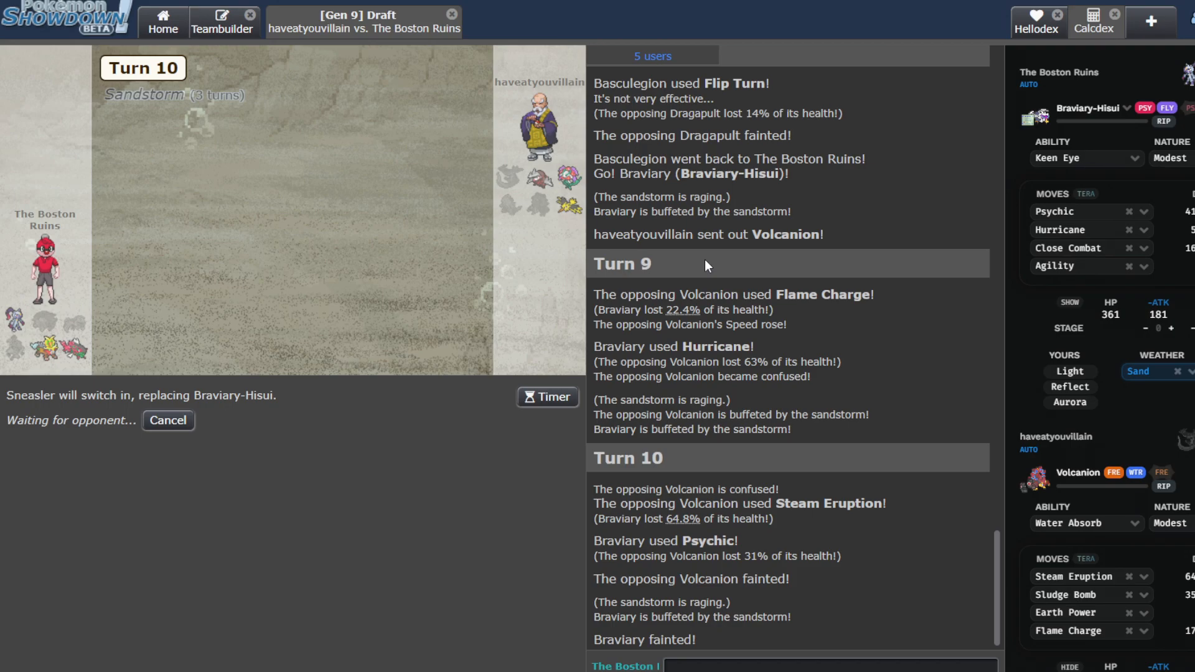
mouse_move(607, 389)
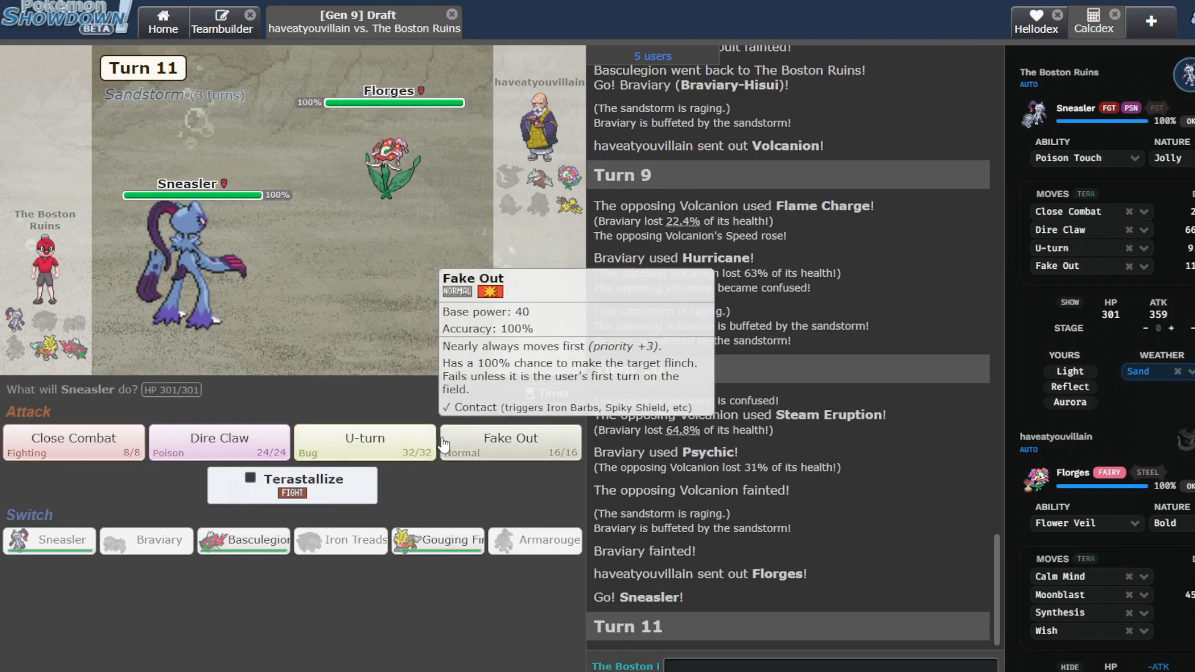
left_click(510, 441)
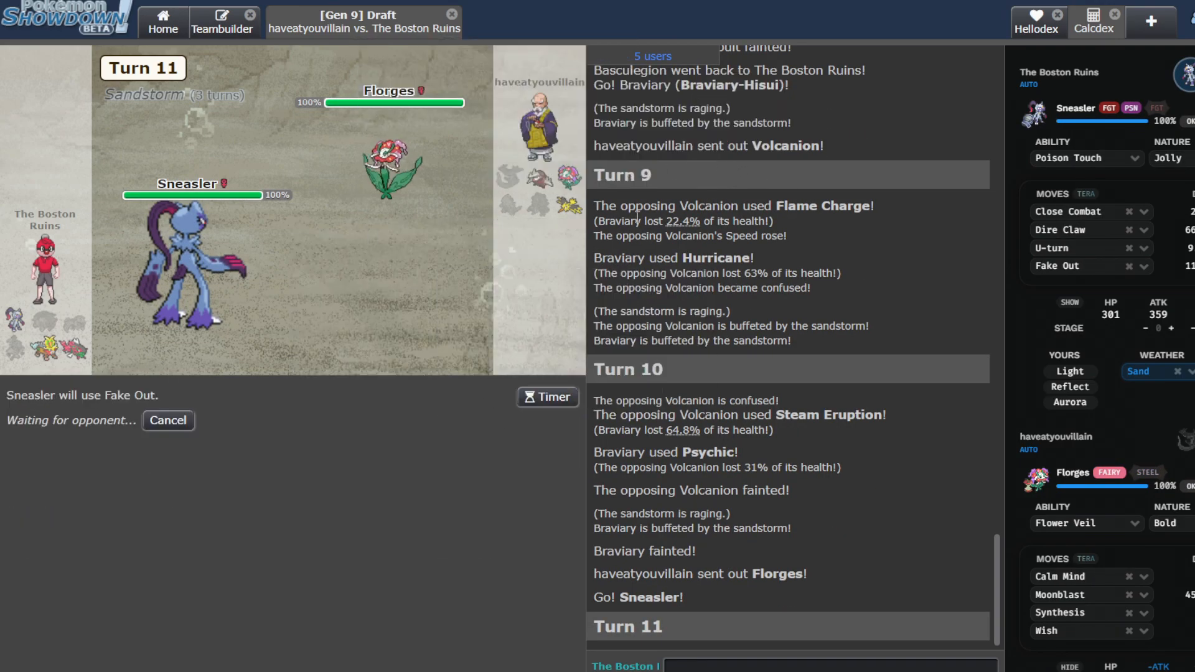
mouse_move(392, 170)
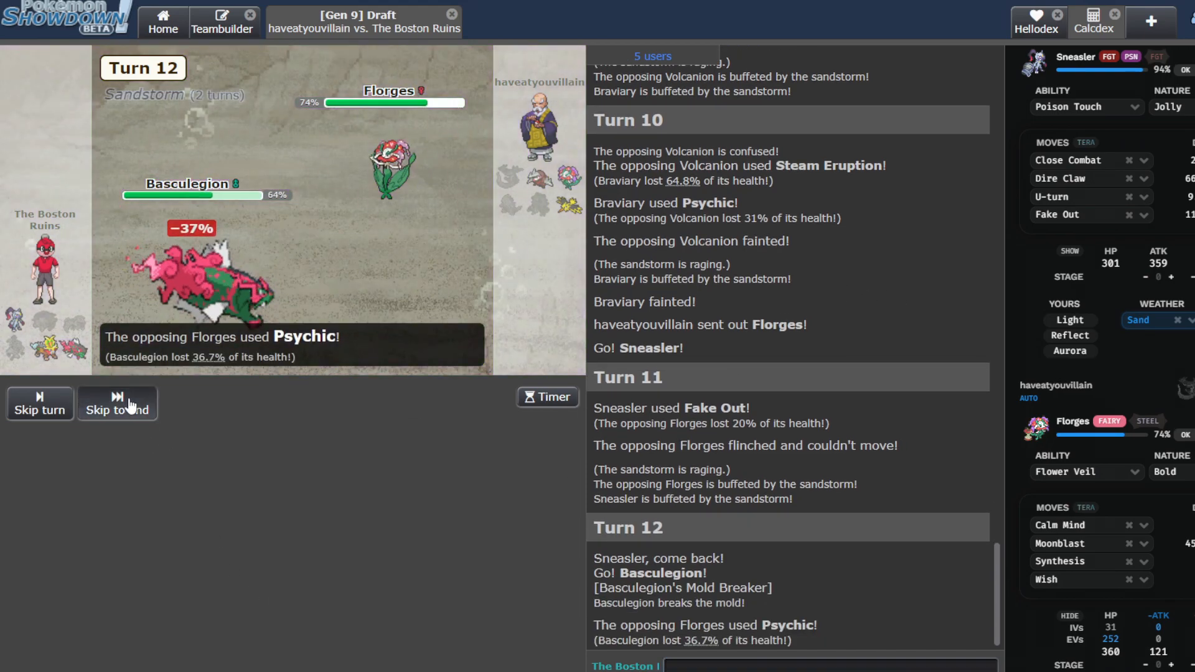
left_click(117, 404)
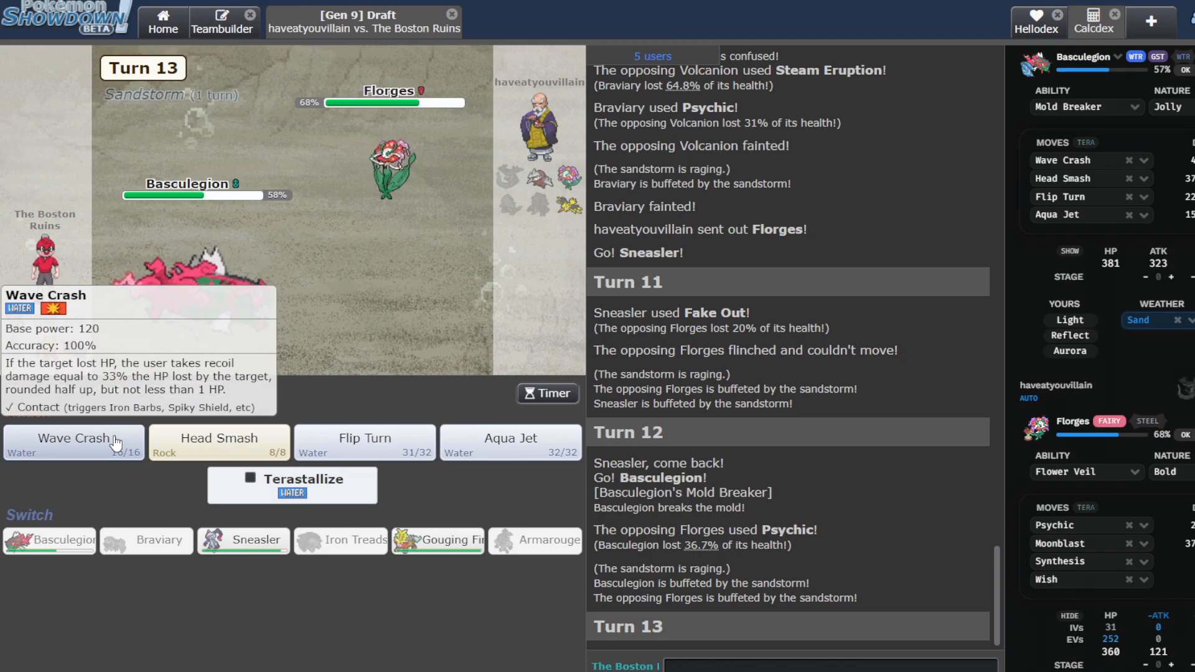
Have Basculegion knock out Florges with Wave Crash before fainting to Zapdos.
left_click(73, 441)
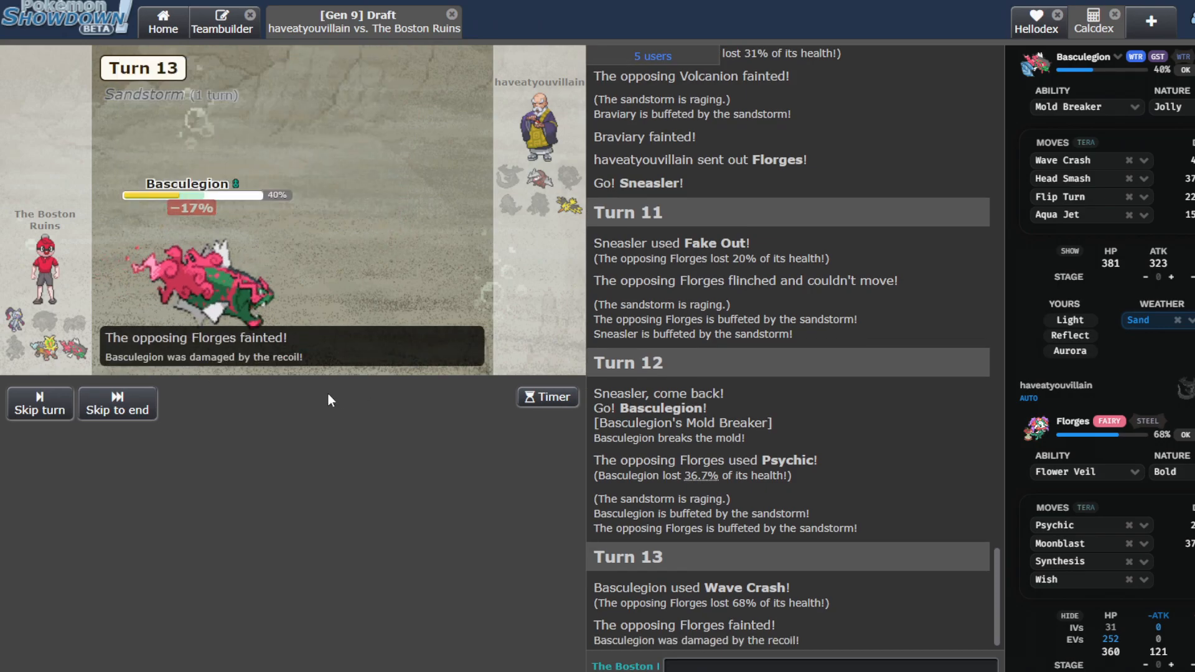
left_click(117, 410)
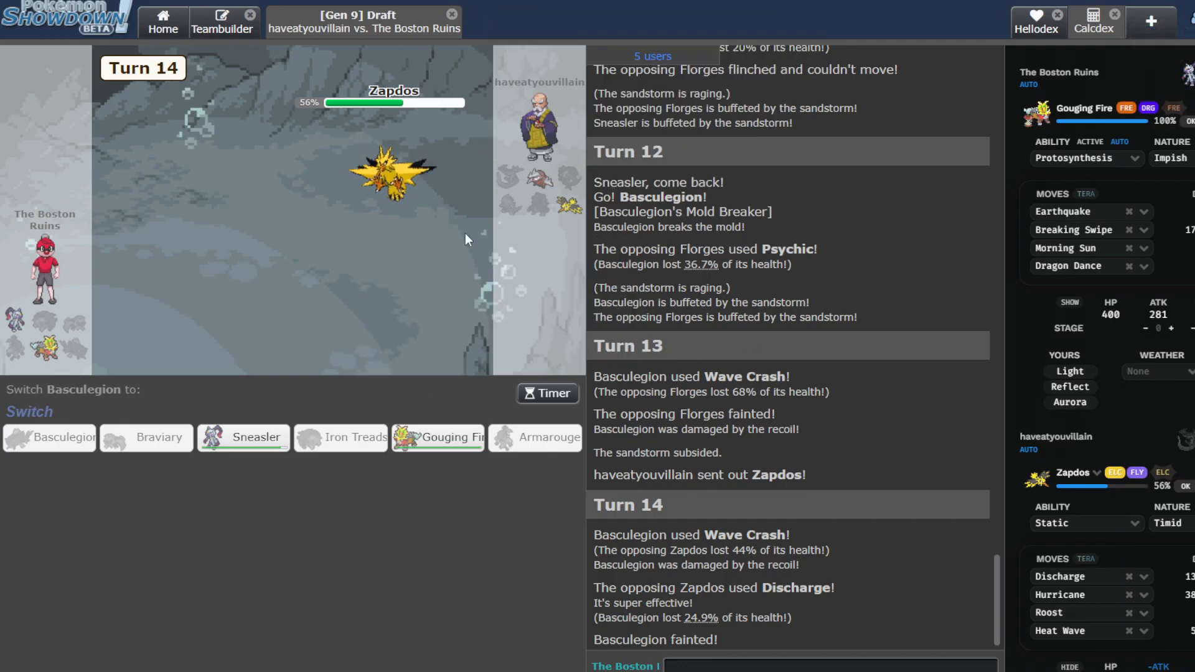
mouse_move(437, 437)
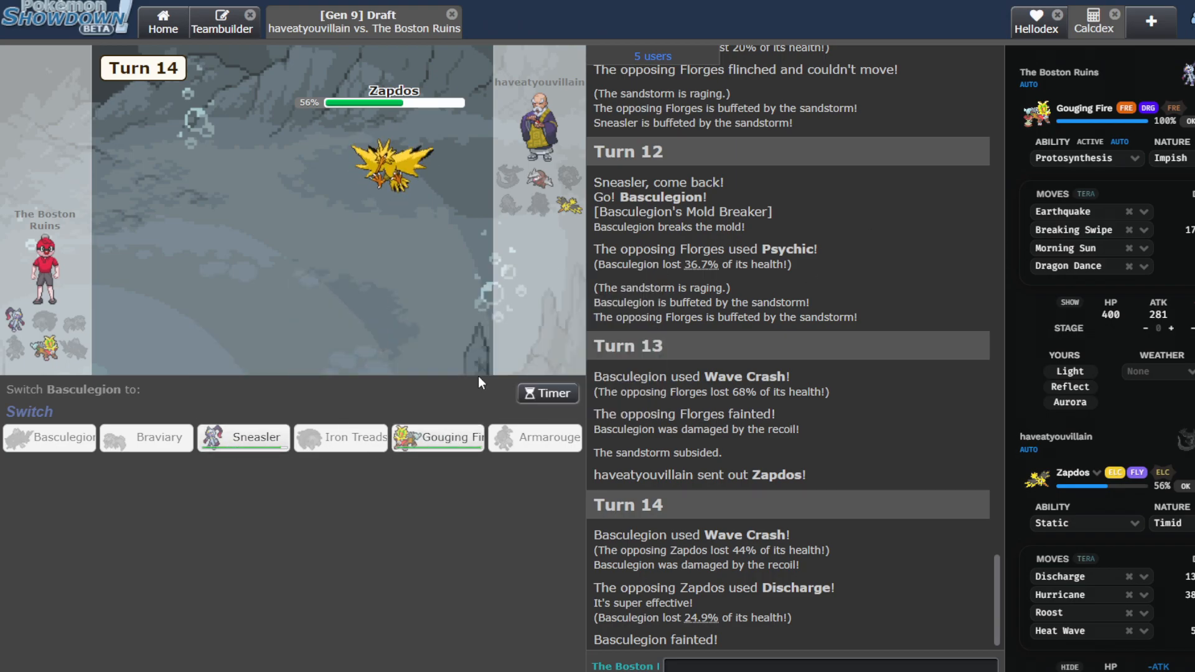
Send in Gouging Fire for Basculegion and set up Dragon Dance against Zapdos.
left_click(437, 437)
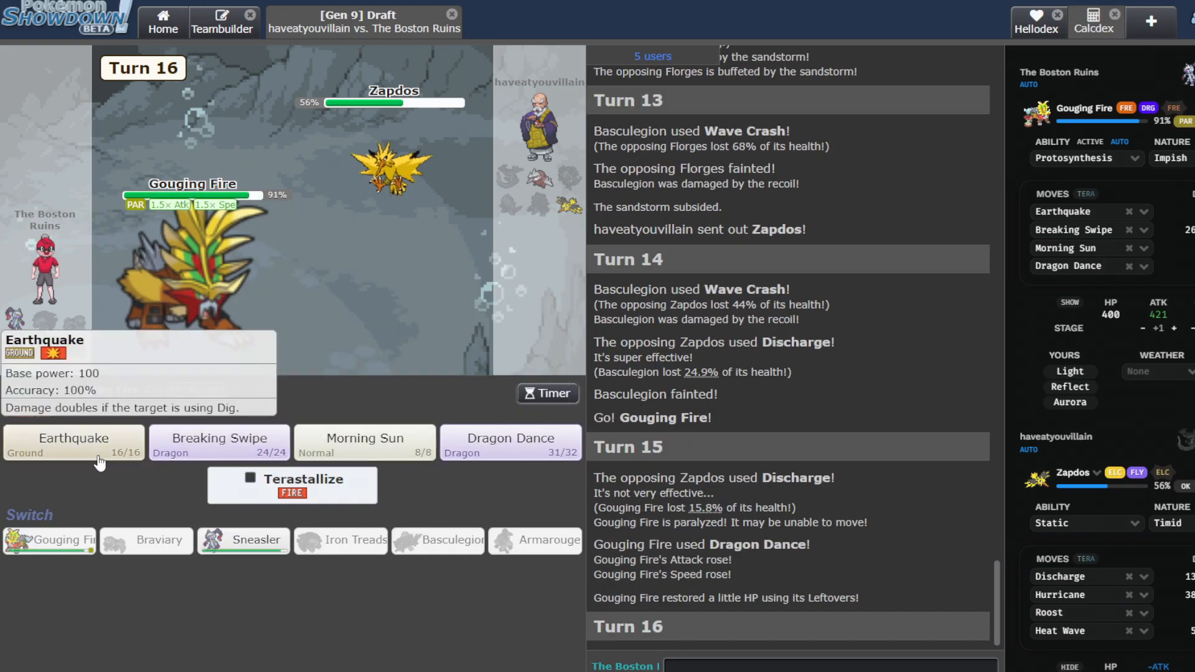
left_click(217, 438)
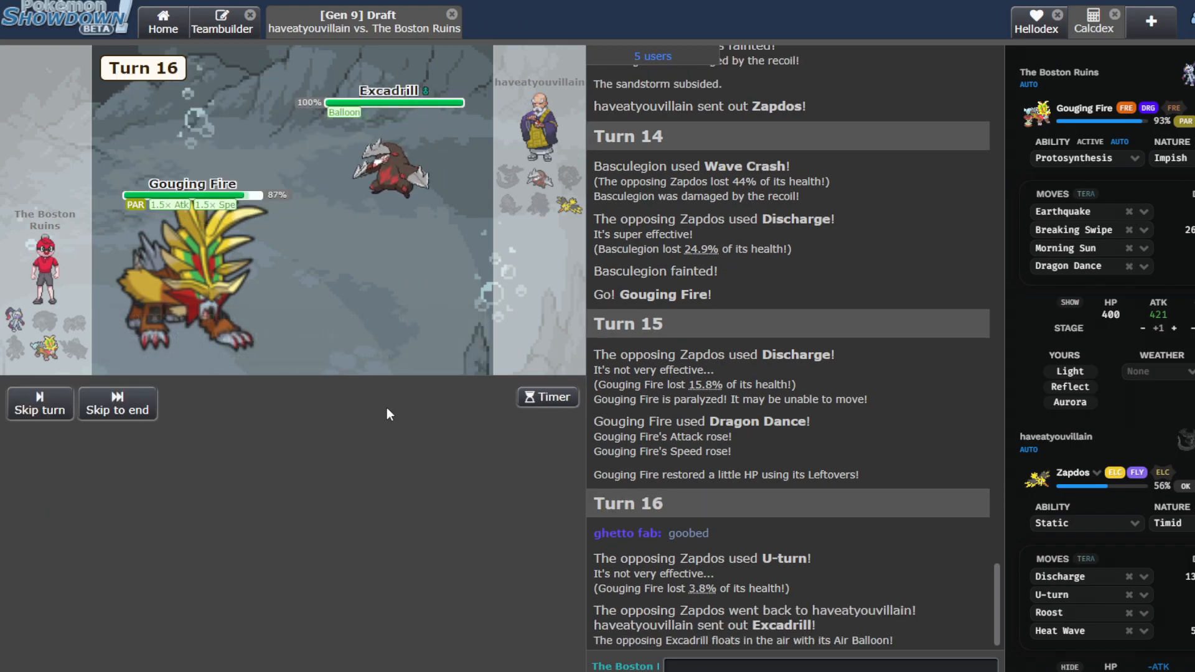
Keep Gouging Fire using Dragon Dance and Breaking Swipe until Excadrill's Earthquake drops it on turn 23.
left_click(117, 402)
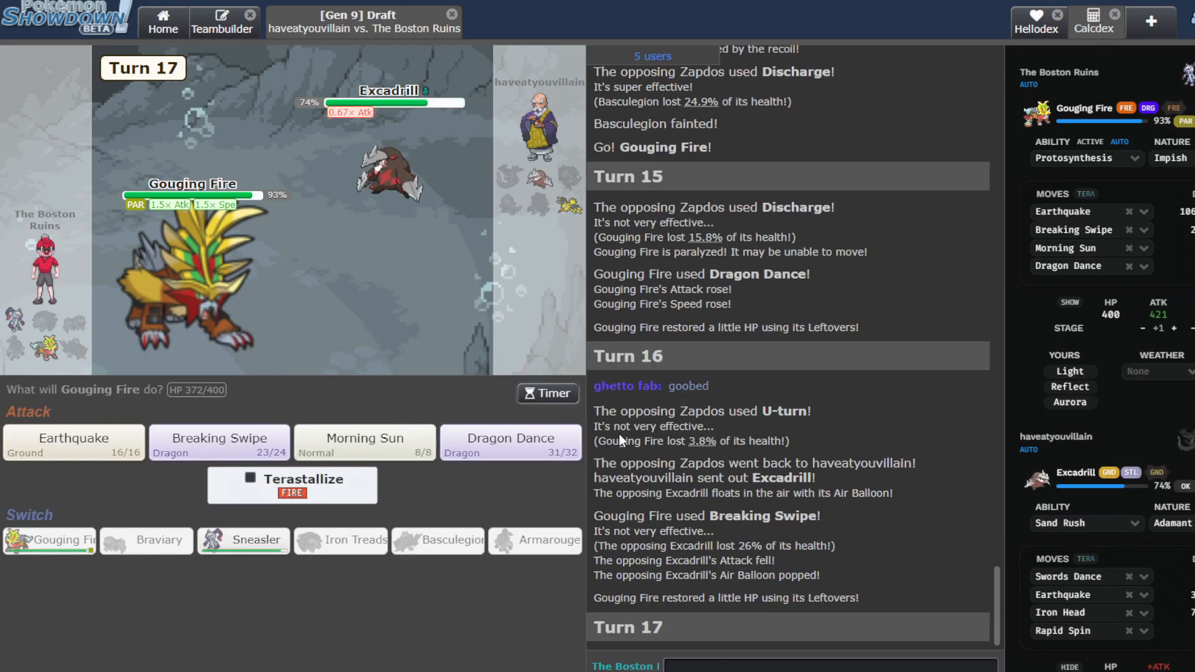
mouse_move(510, 438)
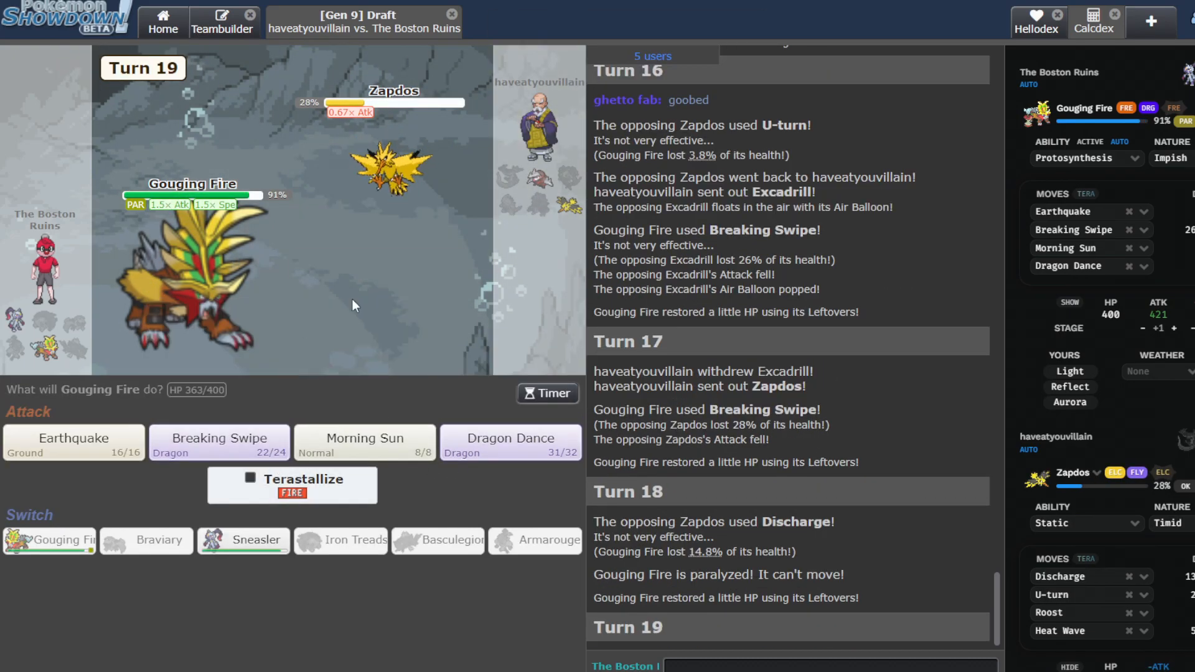
mouse_move(220, 443)
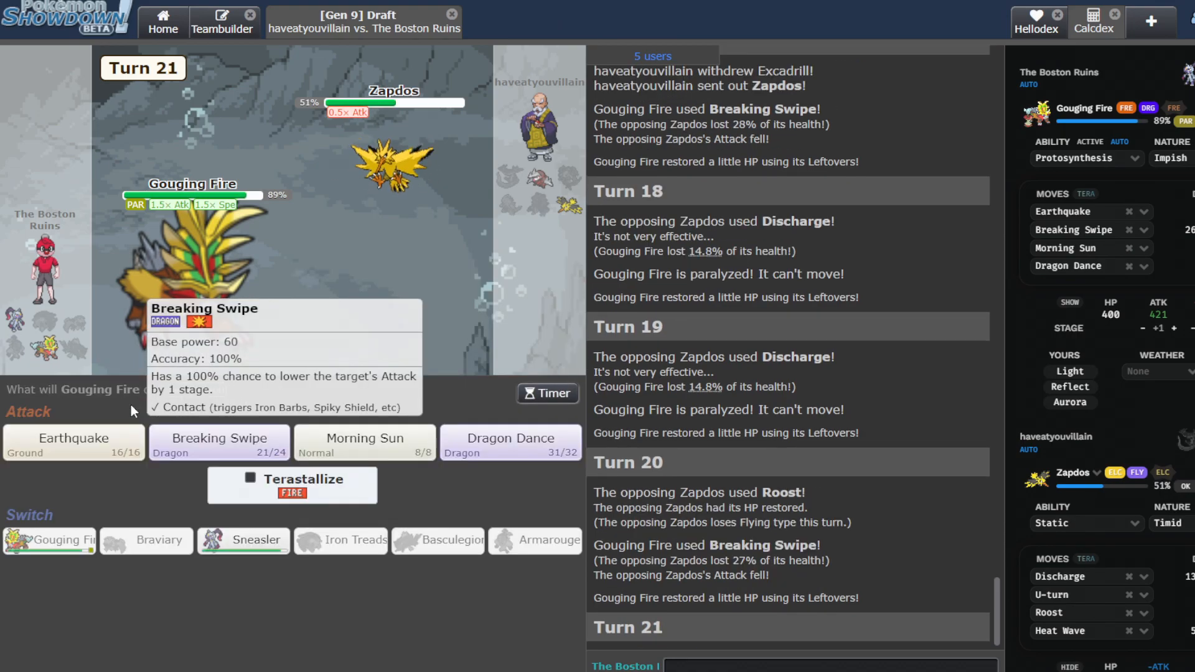
left_click(509, 442)
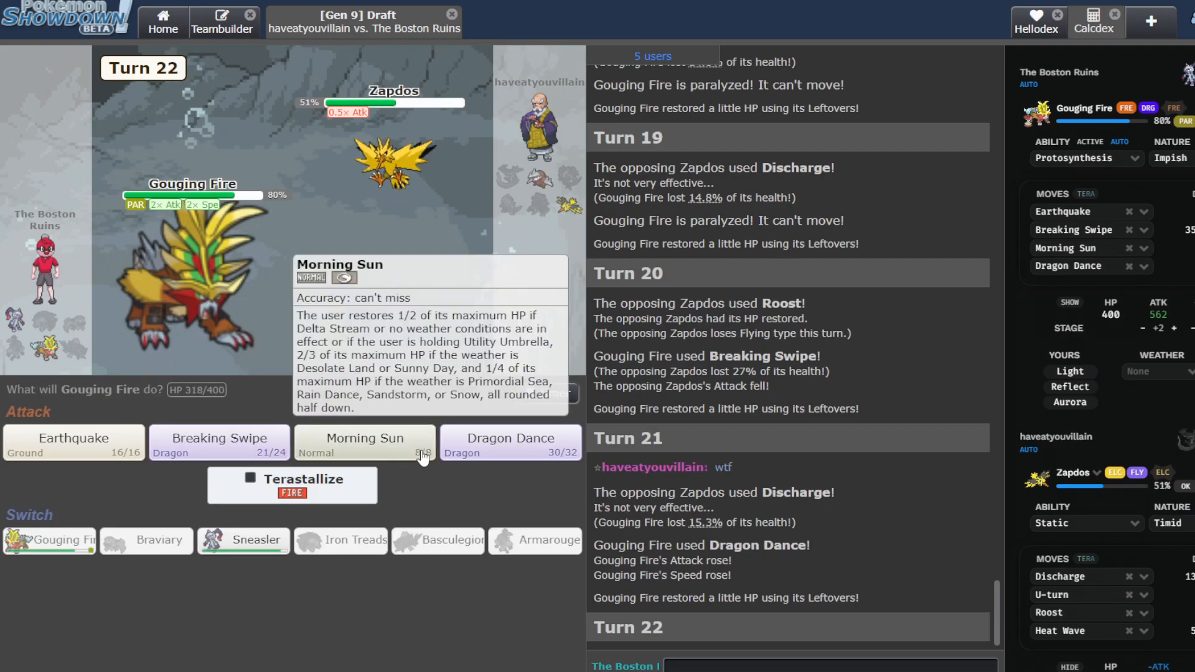
left_click(218, 441)
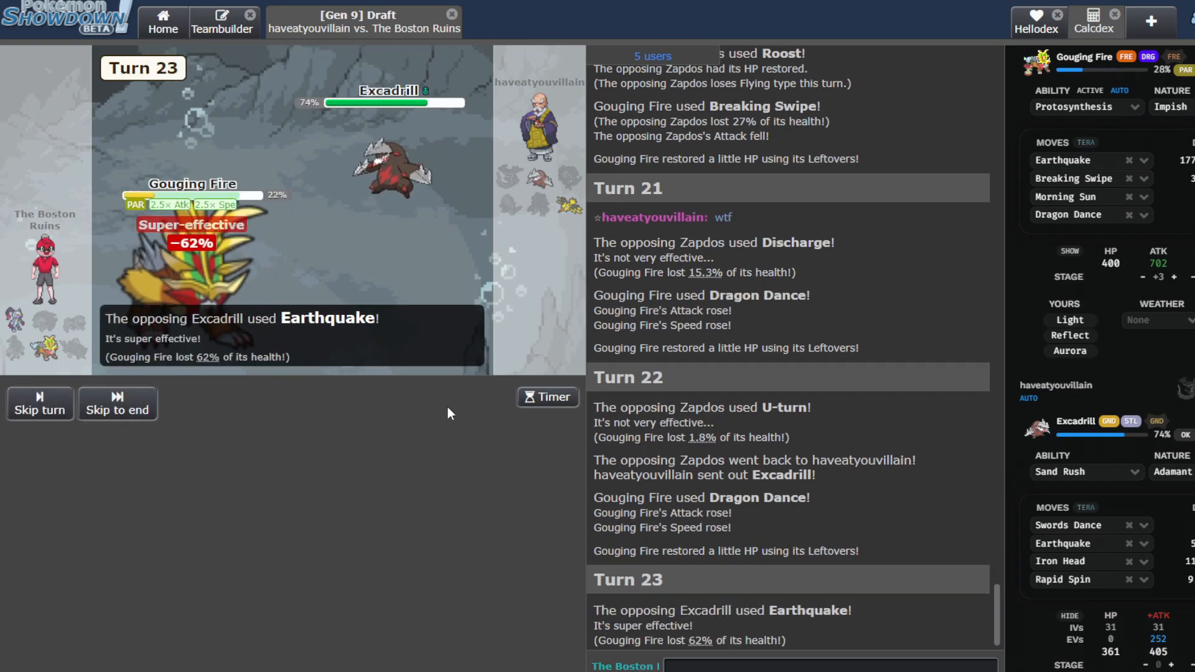
mouse_move(396, 168)
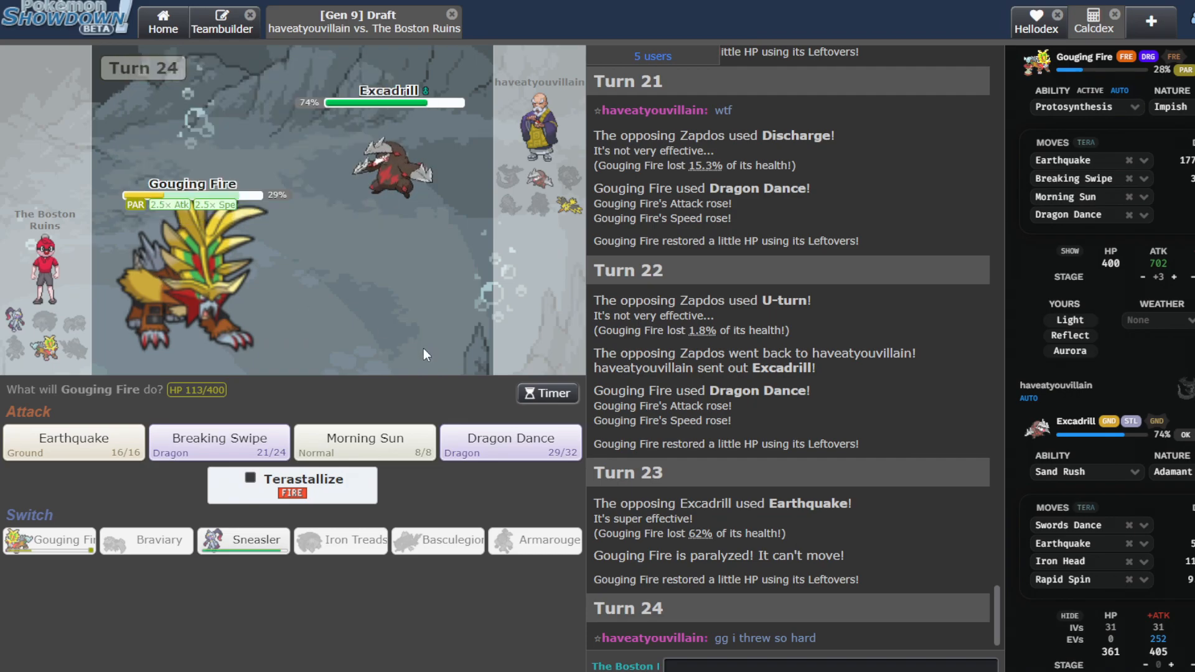
mouse_move(488, 240)
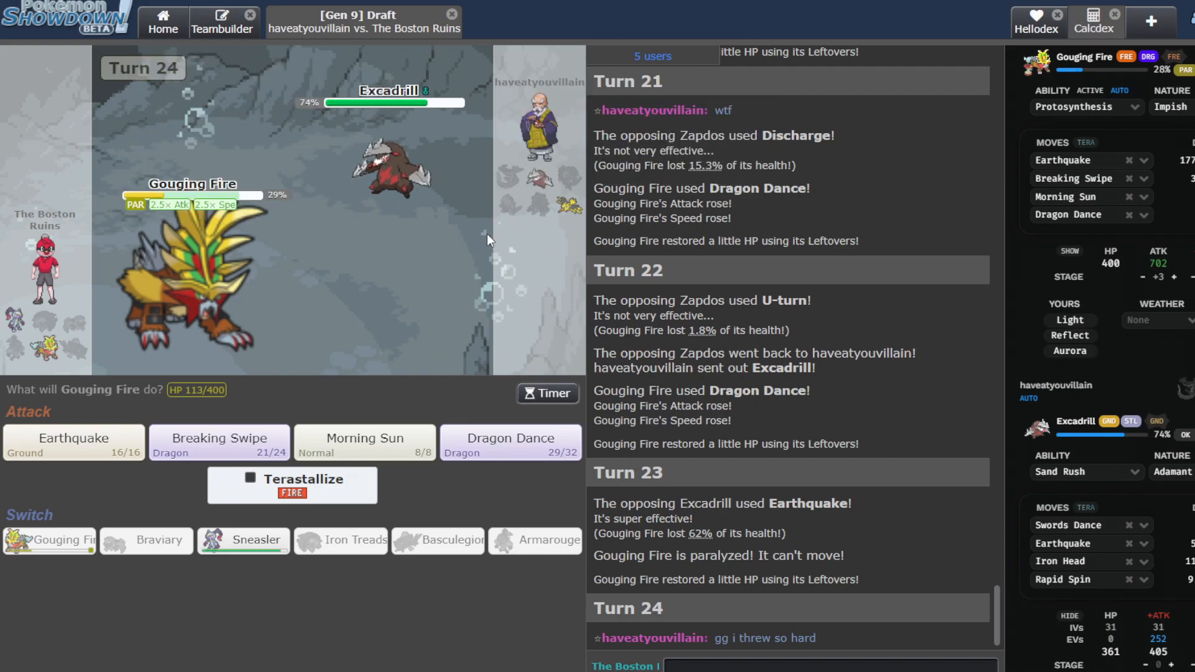
mouse_move(206, 491)
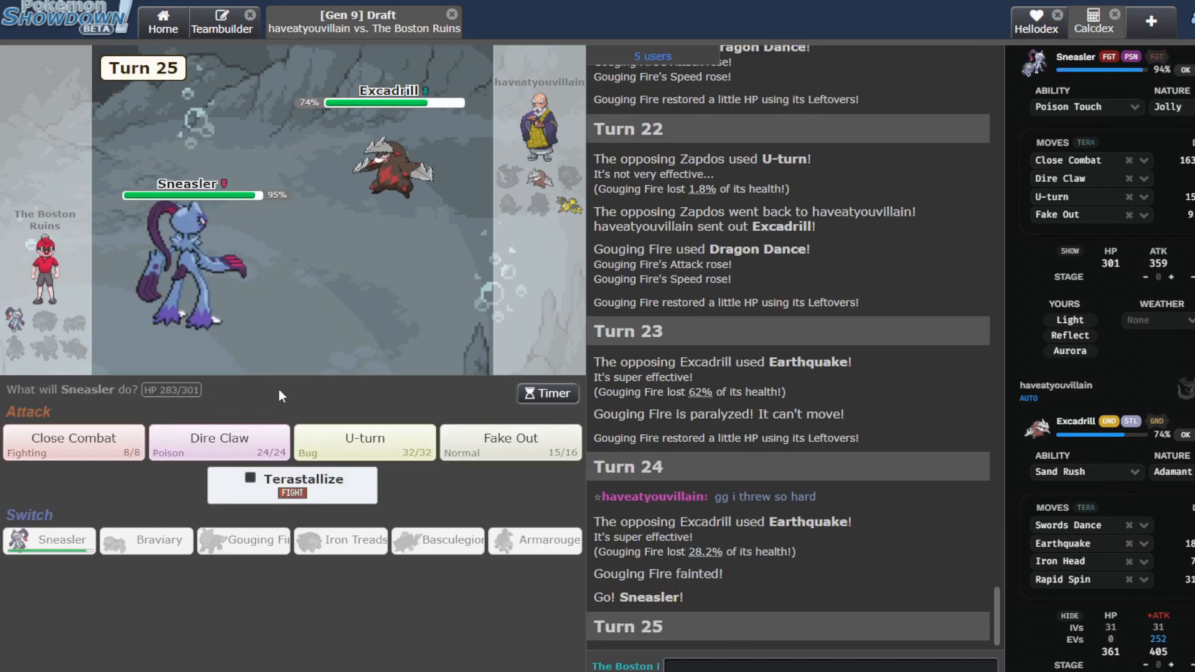
Knock out Excadrill with Sneasler's Close Combat and type 'bullshit pok' in chat.
left_click(74, 442)
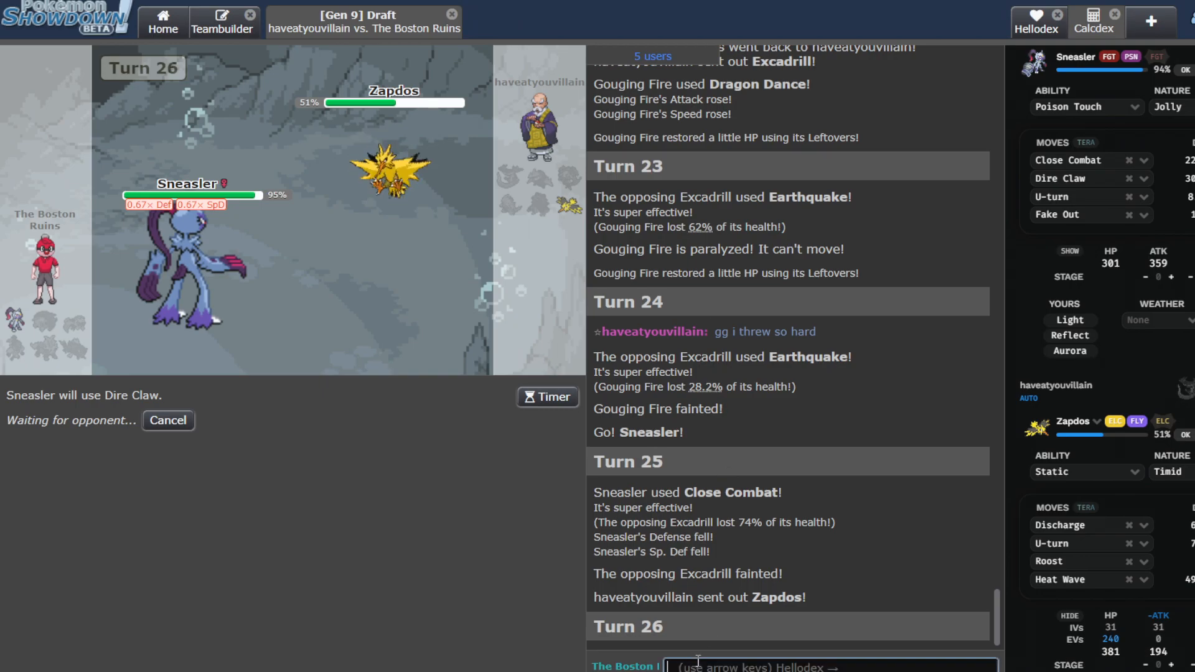
type("bullshit pok")
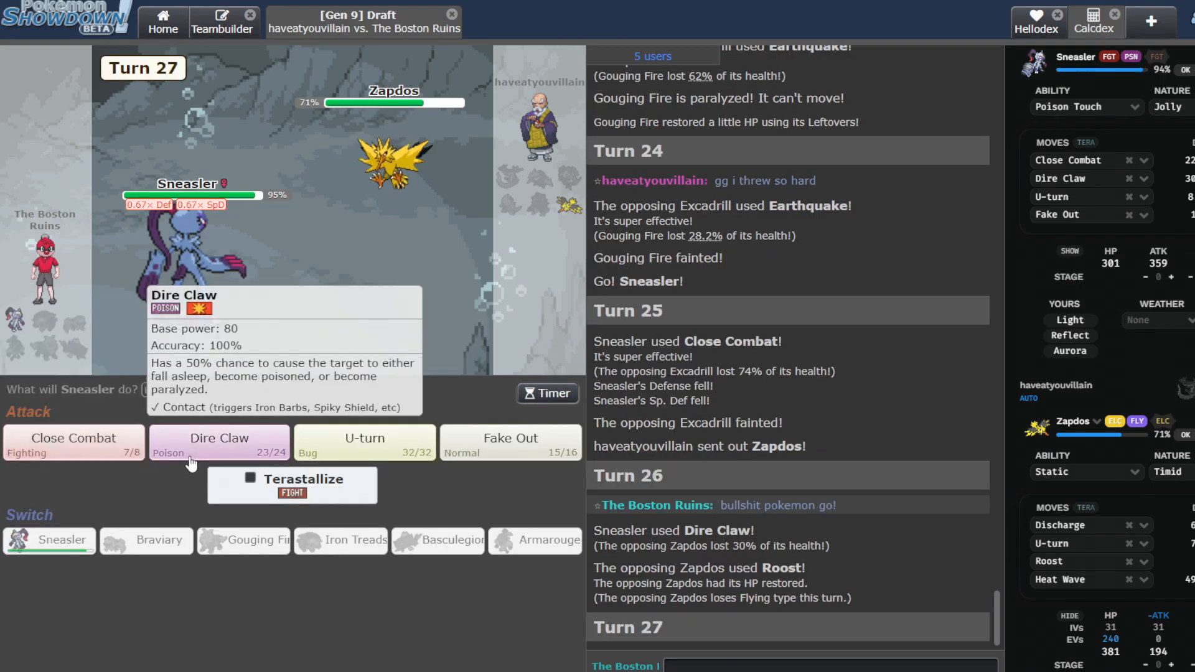
Hit Zapdos with Dire Claw, then skip to the final result with haveatyouvillain winning.
left_click(219, 437)
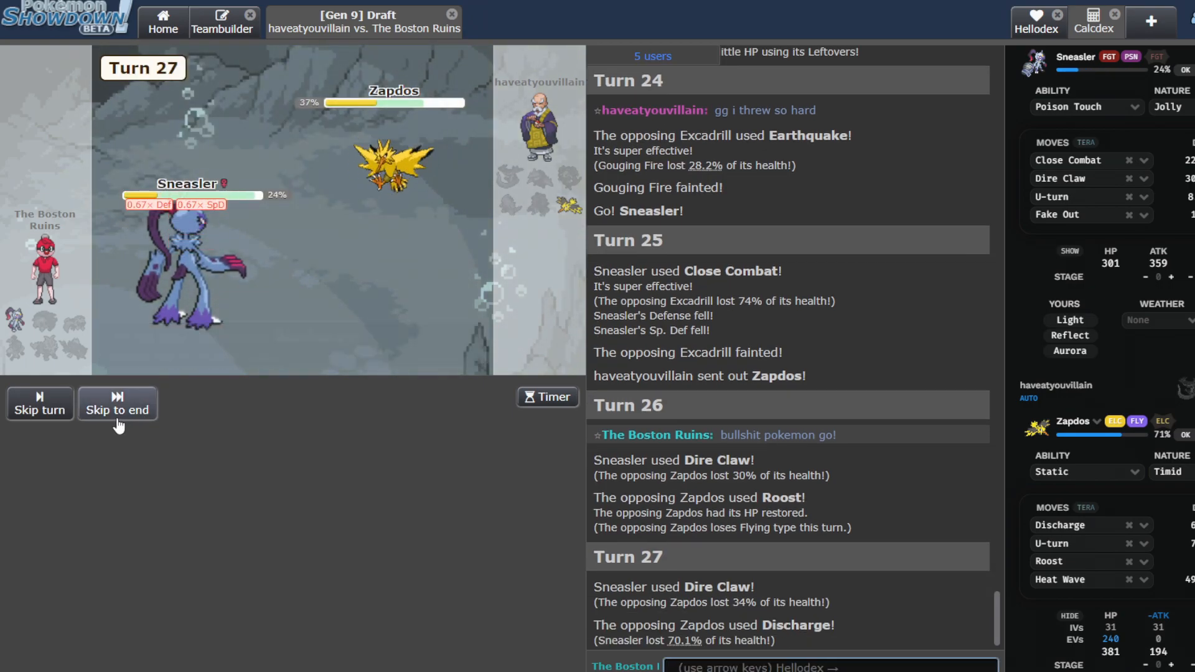
left_click(117, 409)
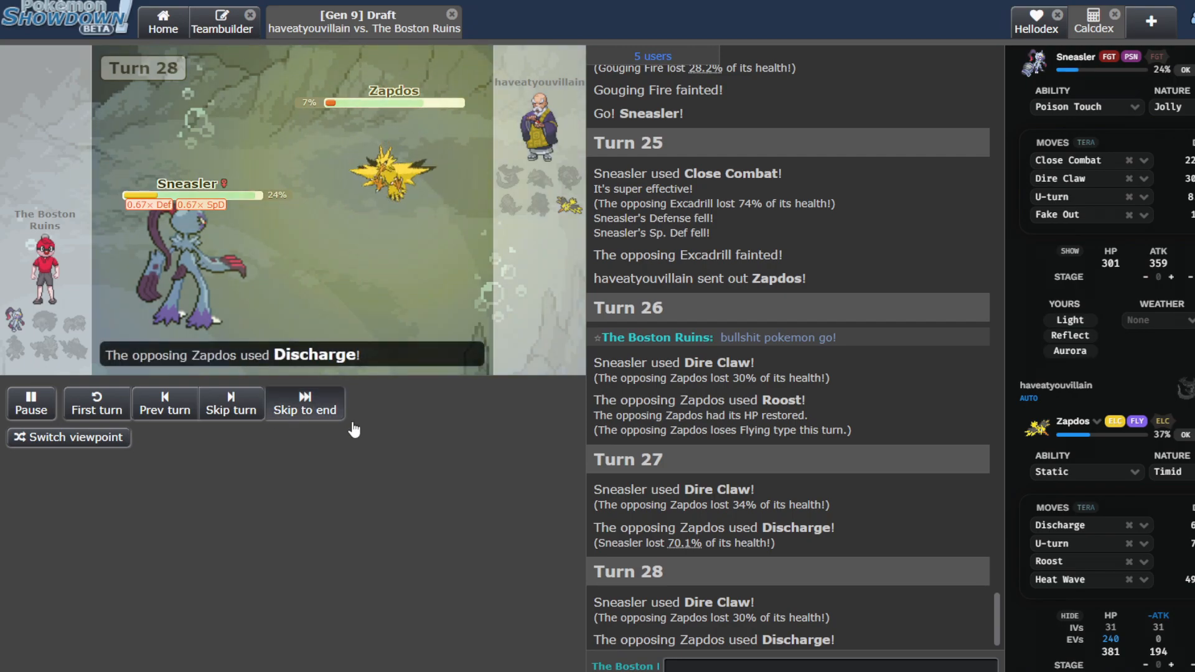
left_click(303, 404)
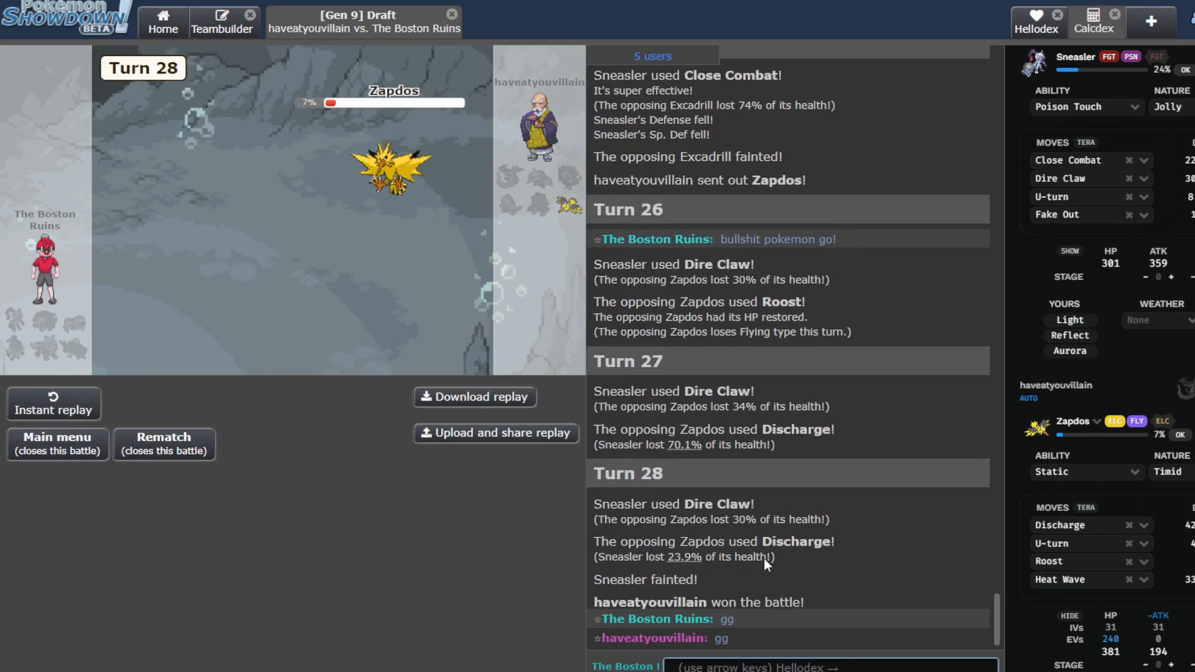